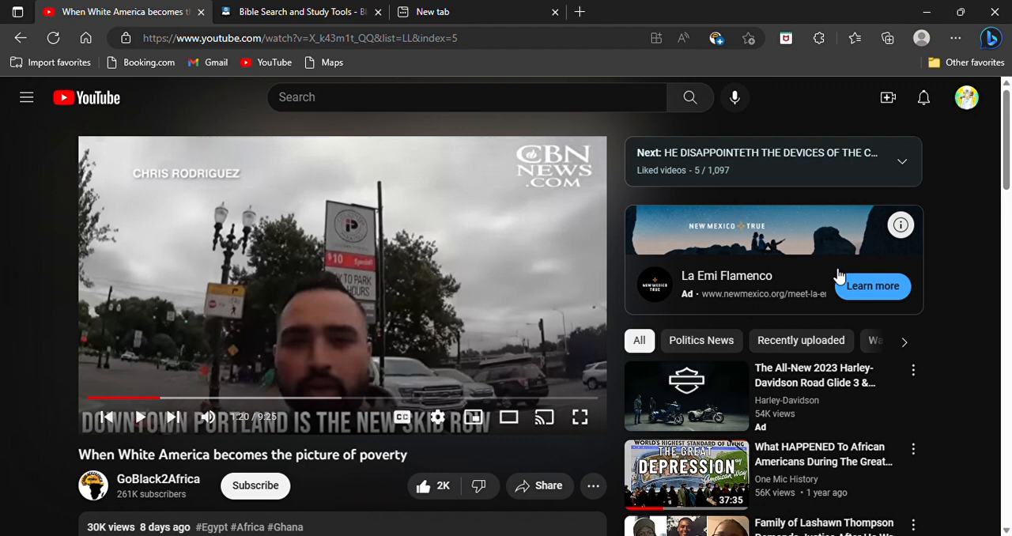
pyautogui.moveTo(617, 254)
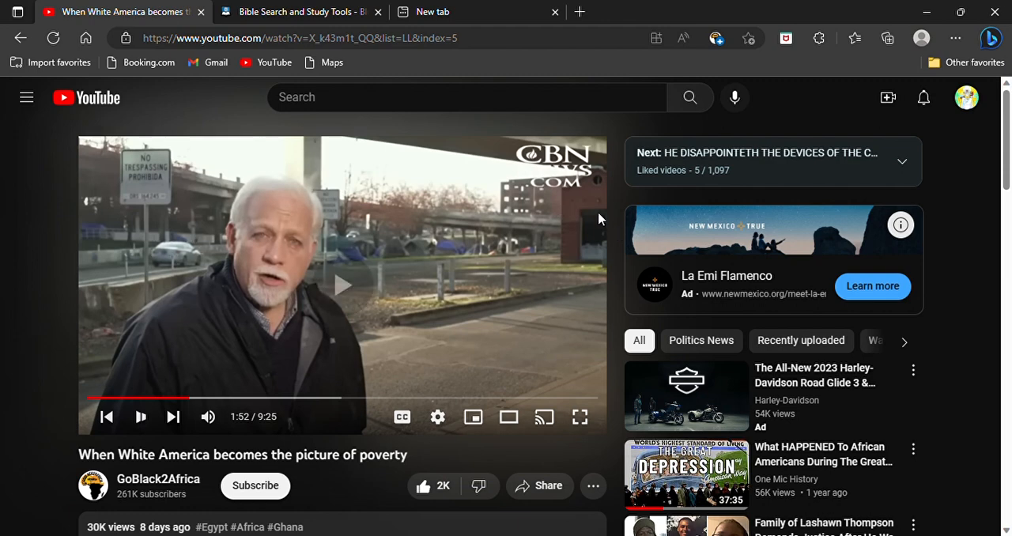
# Play 'When White America becomes the picture of poverty' from the liked-videos playlist
pyautogui.click(344, 285)
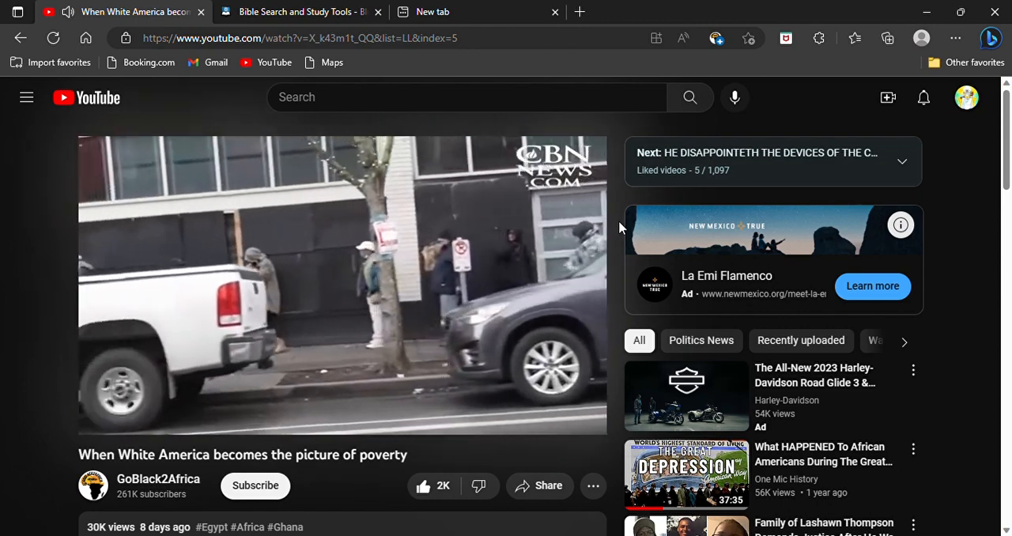
# Pause the poverty video at 3:02
pyautogui.click(343, 284)
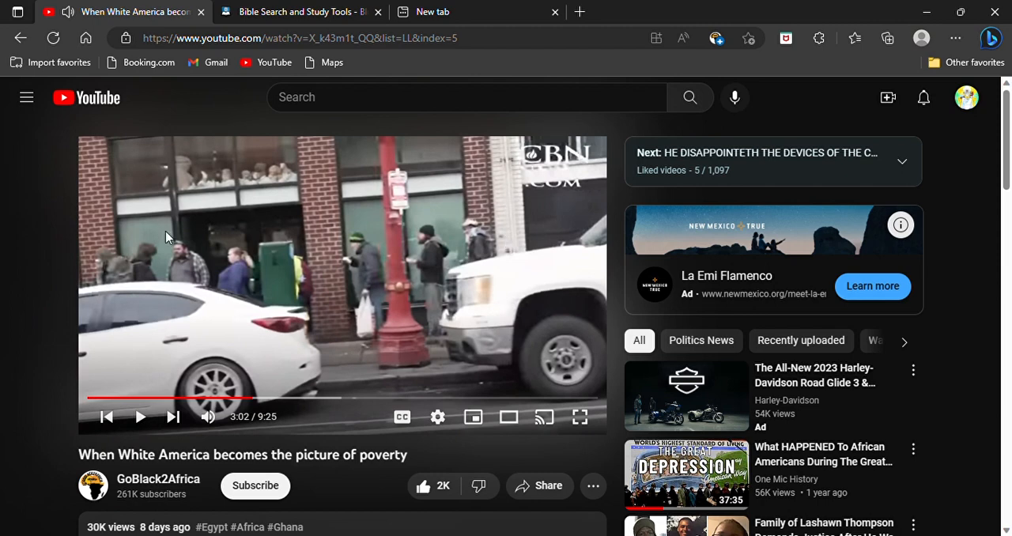
pyautogui.moveTo(321, 338)
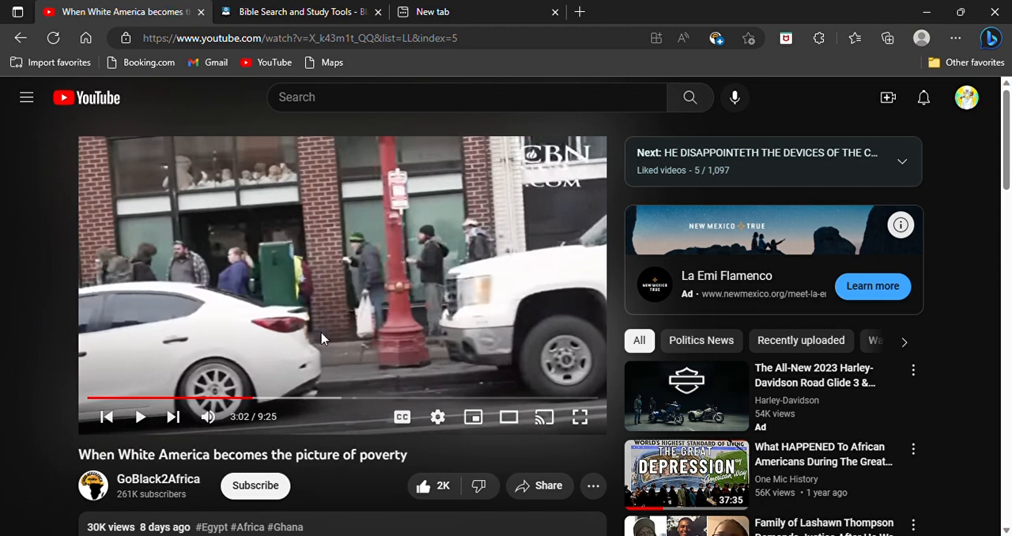
pyautogui.moveTo(385, 315)
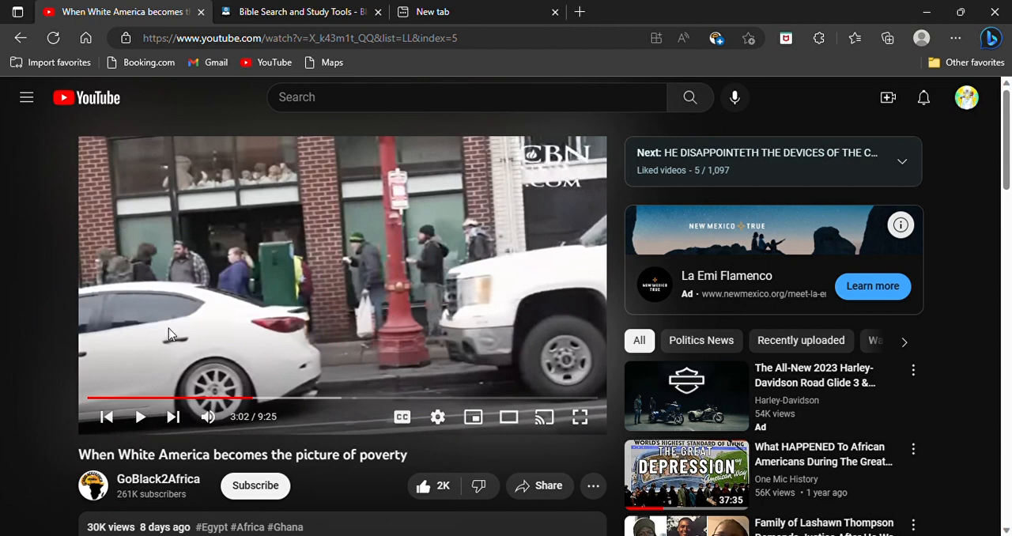
pyautogui.moveTo(419, 275)
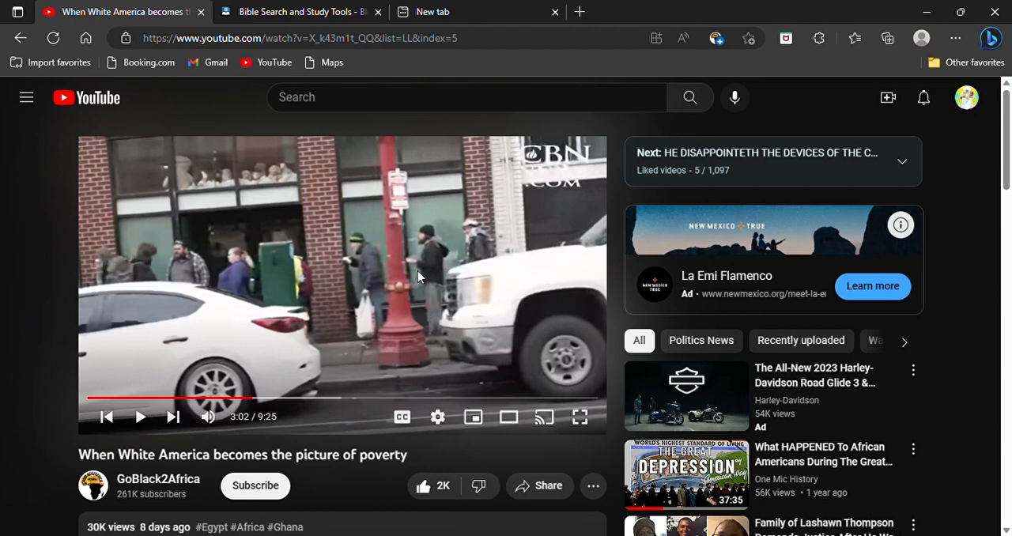
pyautogui.moveTo(354, 180)
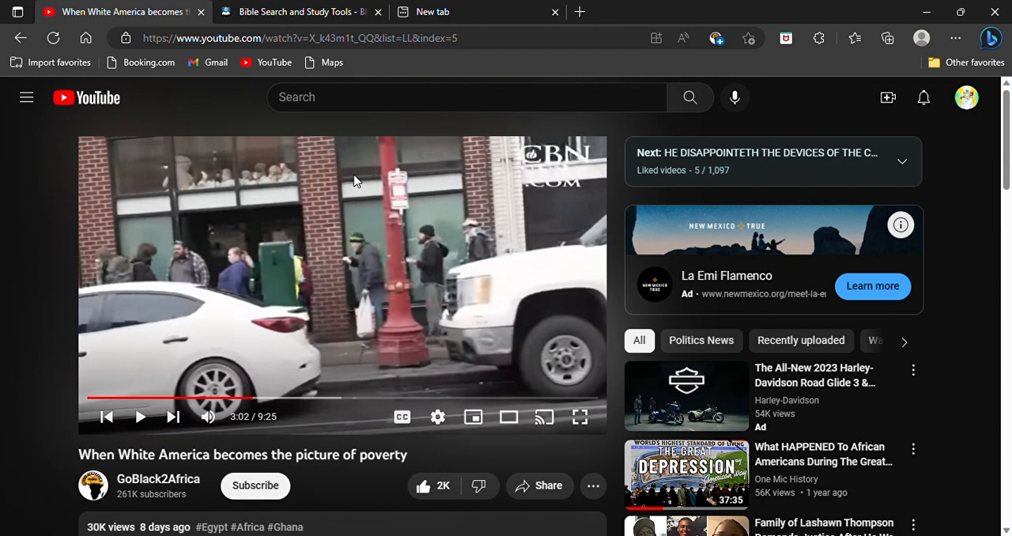
pyautogui.moveTo(447, 249)
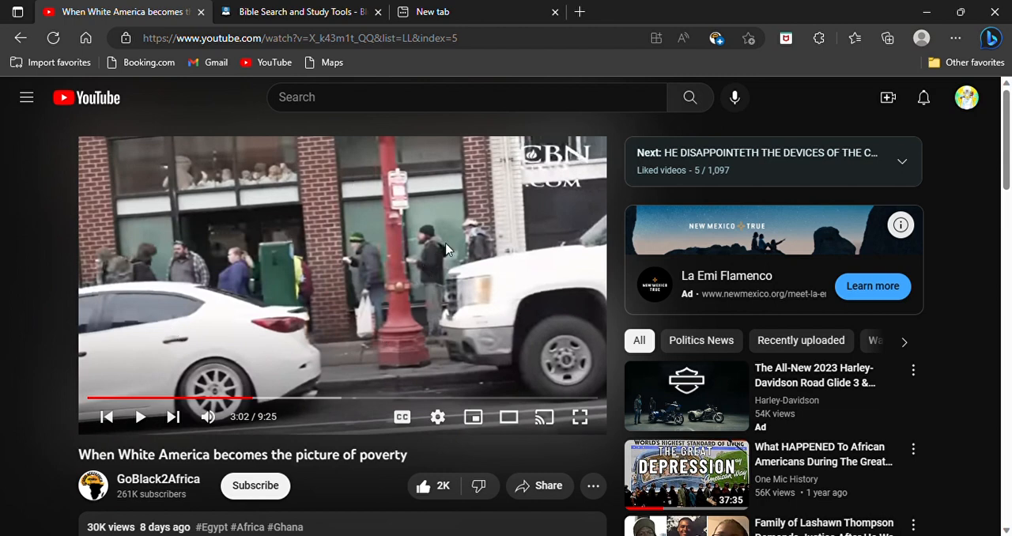
pyautogui.moveTo(532, 237)
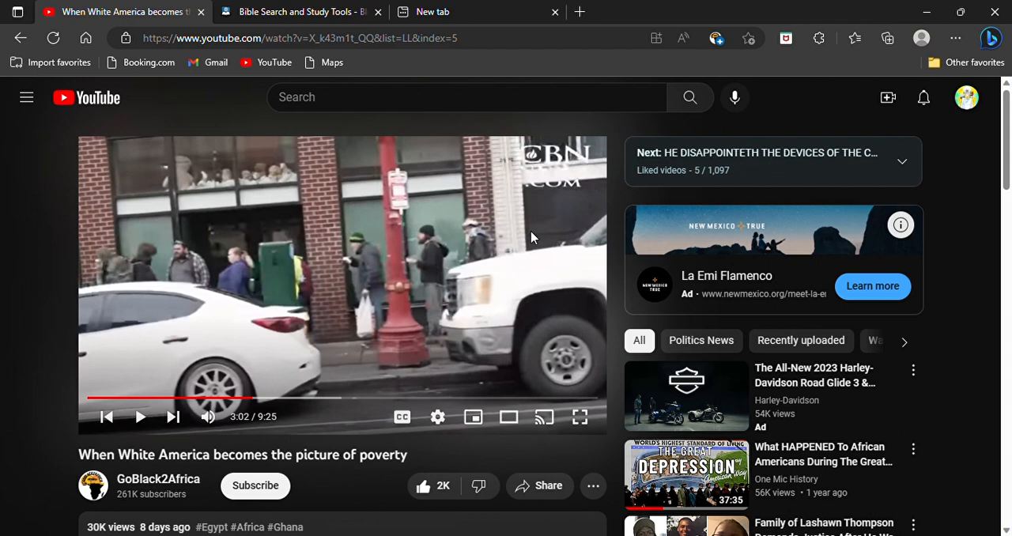
pyautogui.moveTo(86, 328)
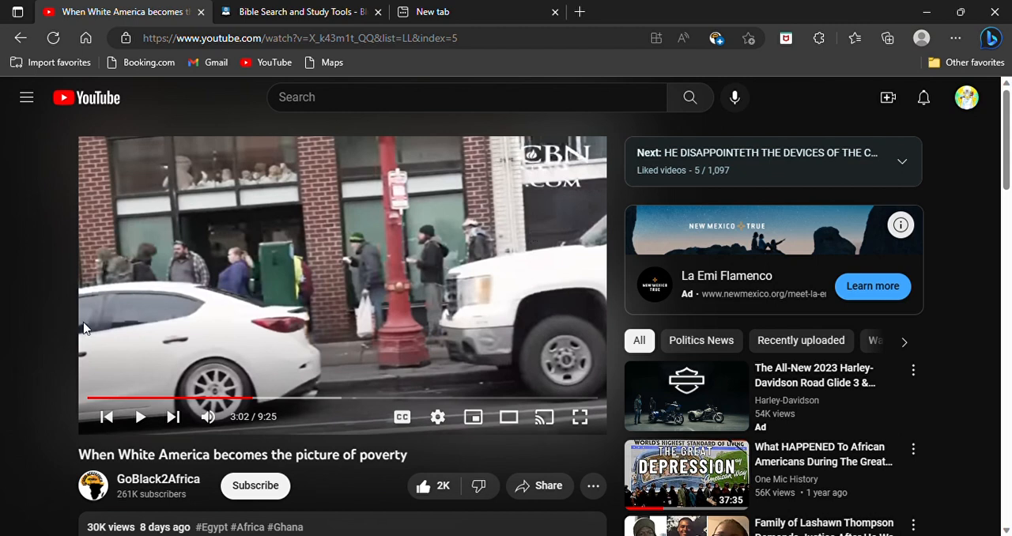
pyautogui.moveTo(352, 386)
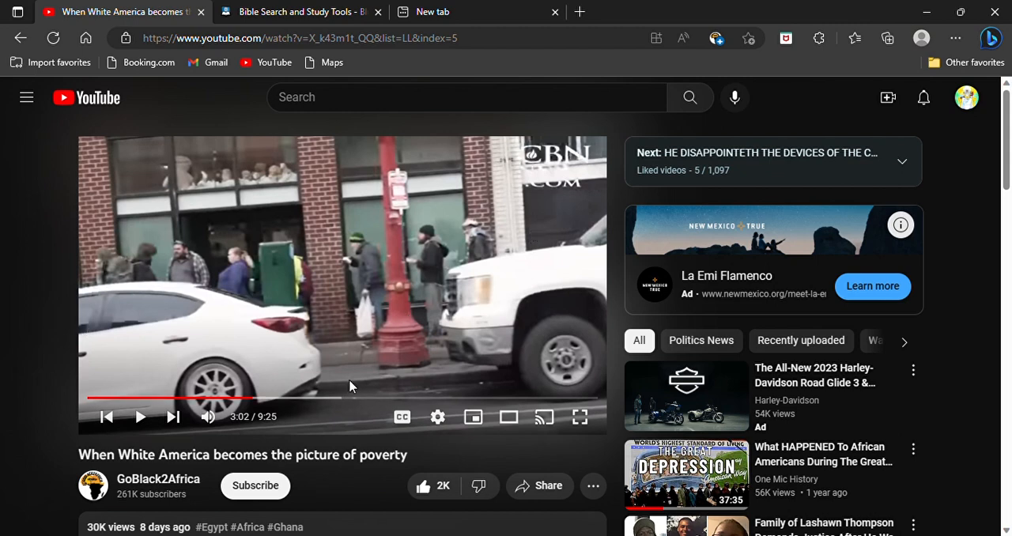
pyautogui.moveTo(249, 350)
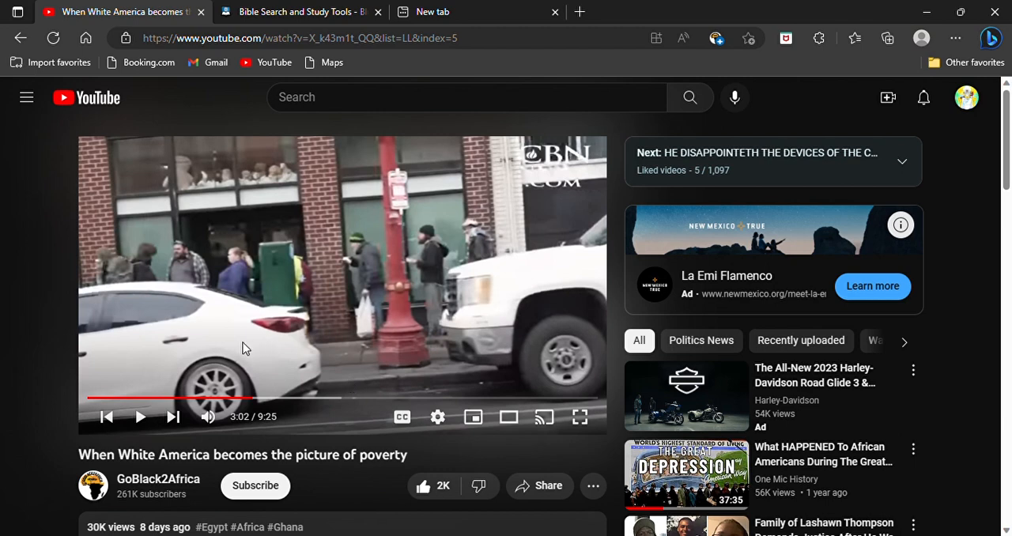
pyautogui.moveTo(182, 329)
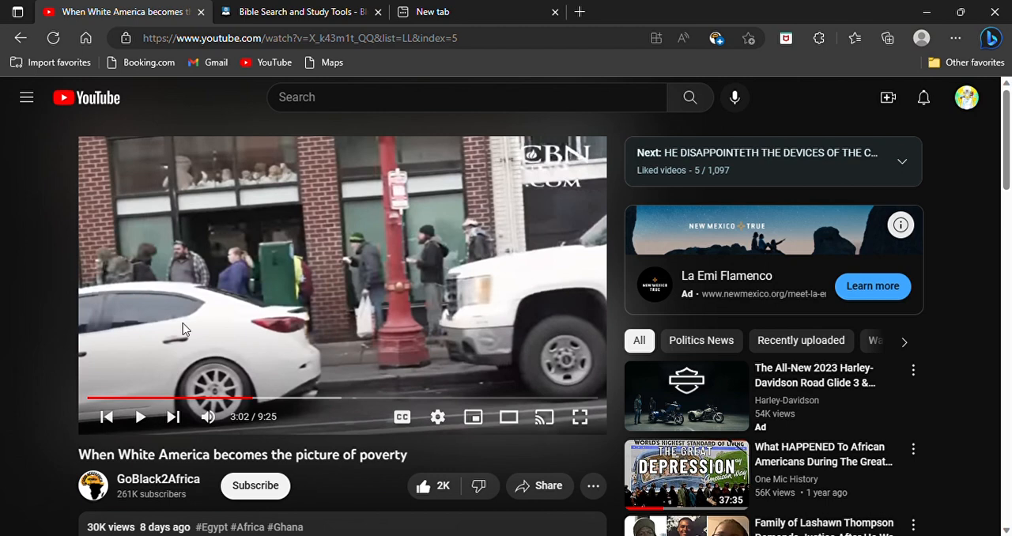
pyautogui.moveTo(379, 364)
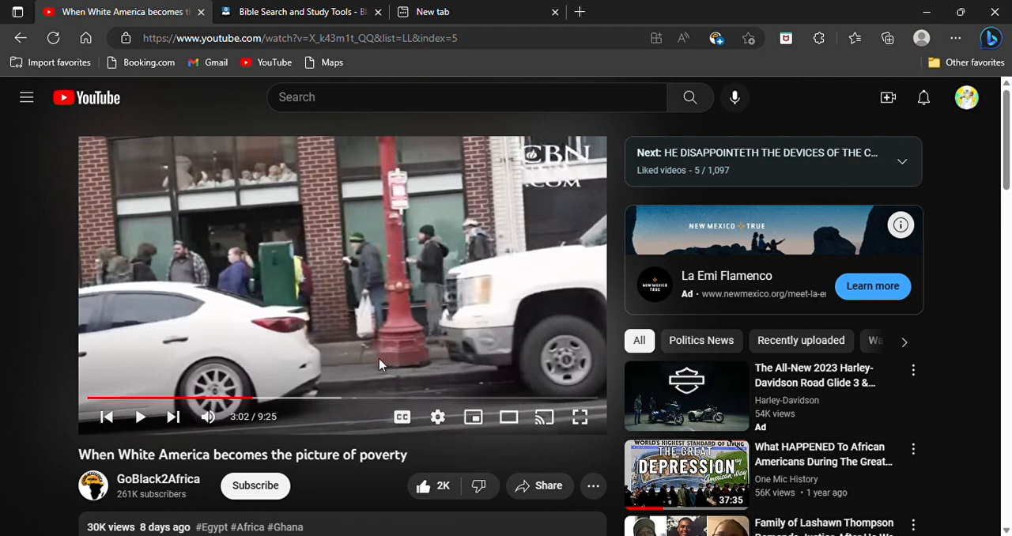
pyautogui.moveTo(544, 324)
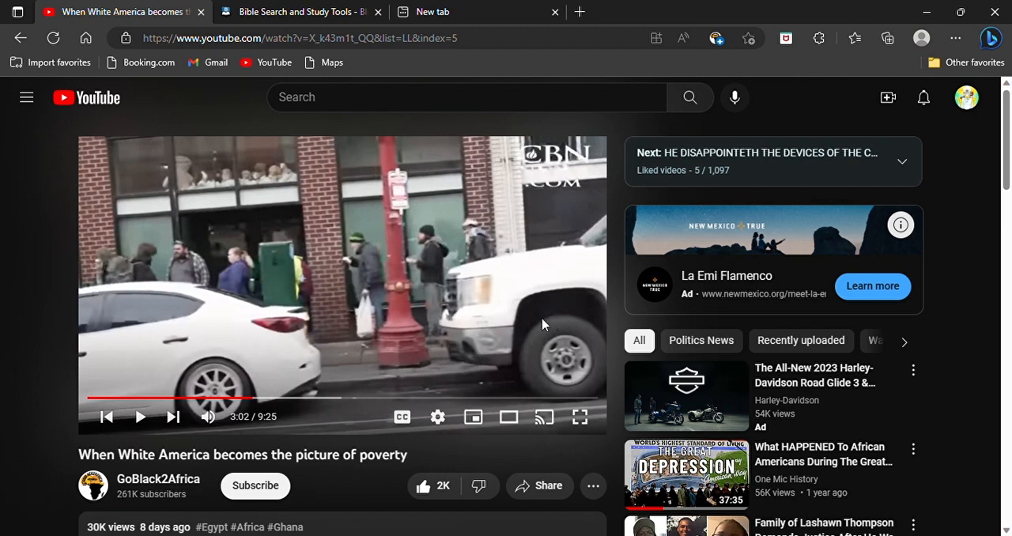
pyautogui.moveTo(472, 352)
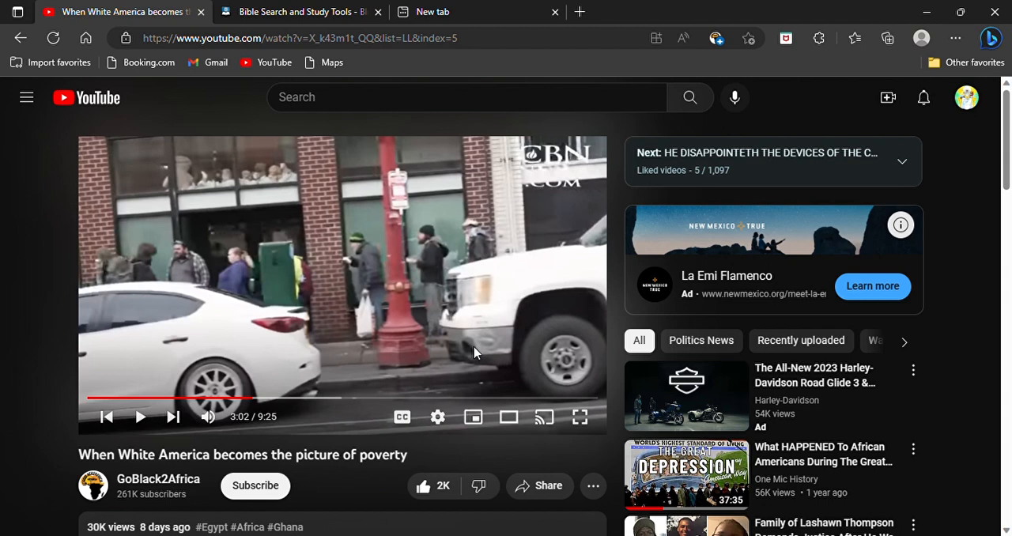
pyautogui.moveTo(389, 350)
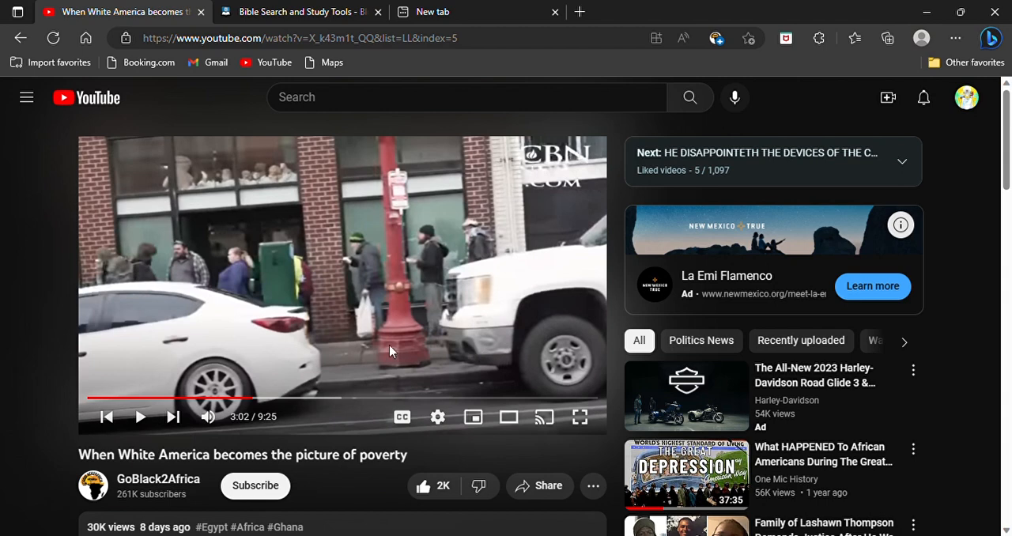
pyautogui.moveTo(522, 328)
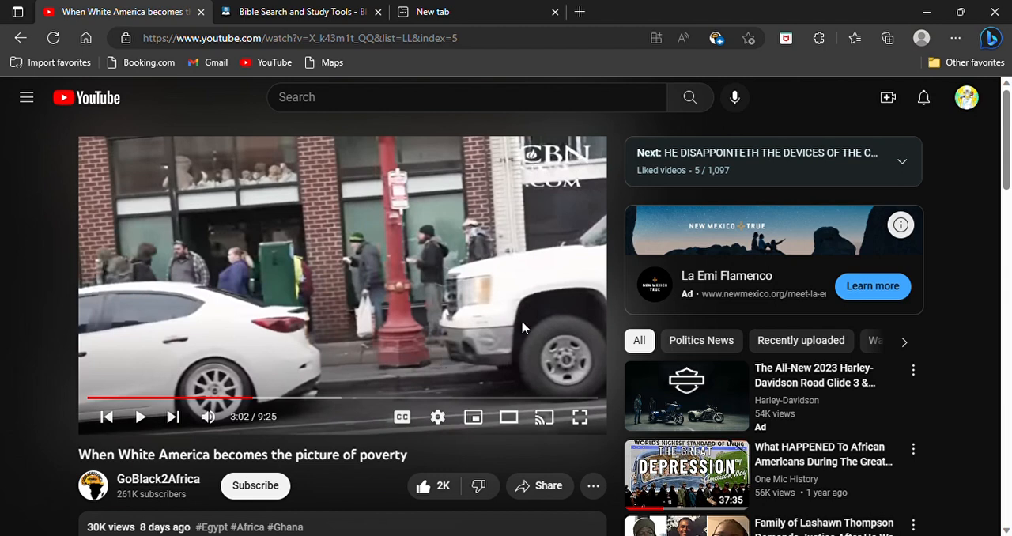
pyautogui.moveTo(445, 353)
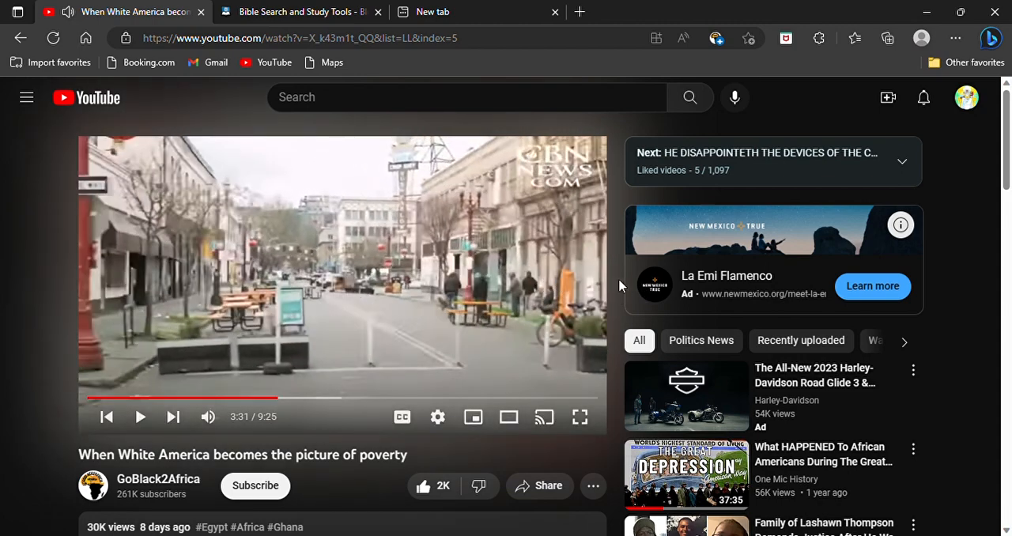
pyautogui.moveTo(617, 279)
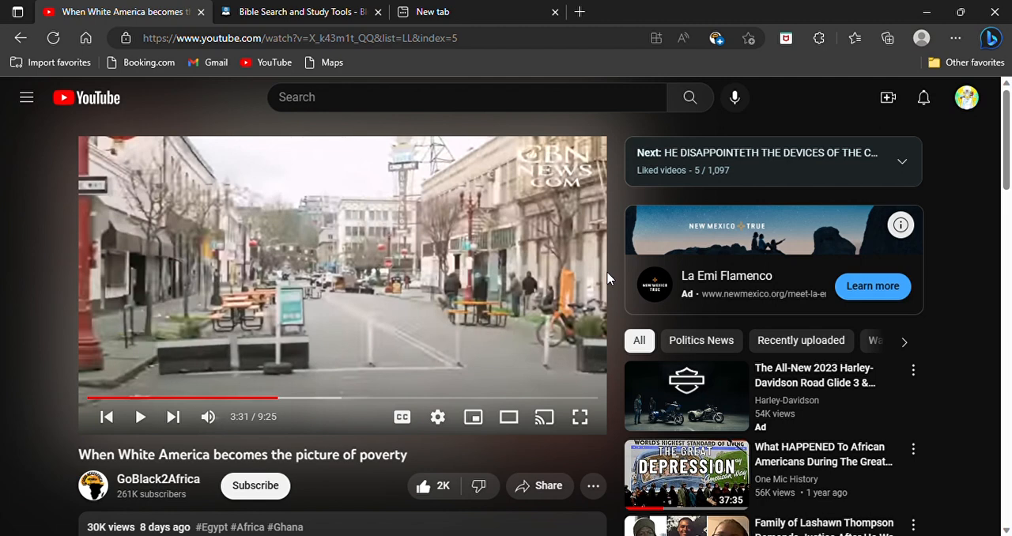
pyautogui.moveTo(388, 221)
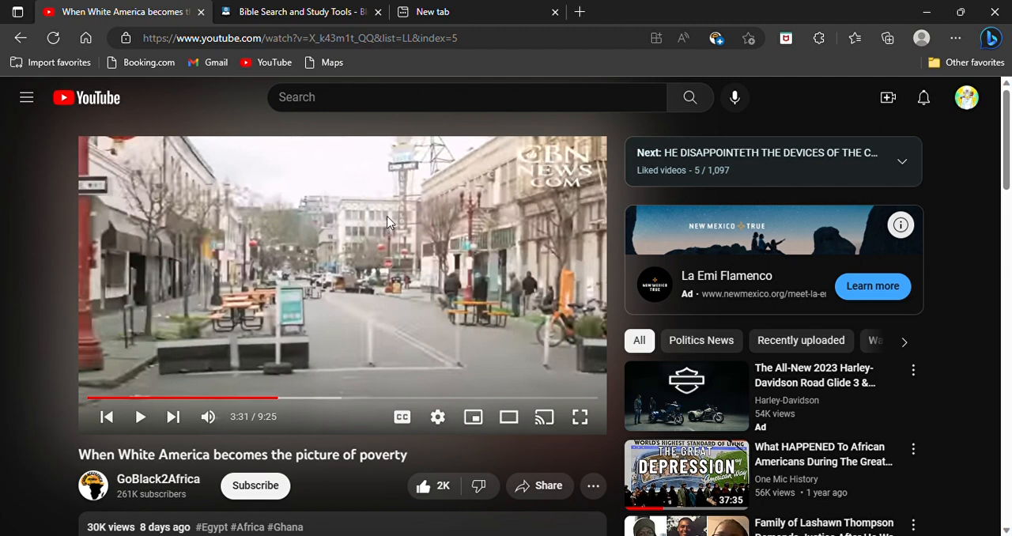
pyautogui.moveTo(460, 362)
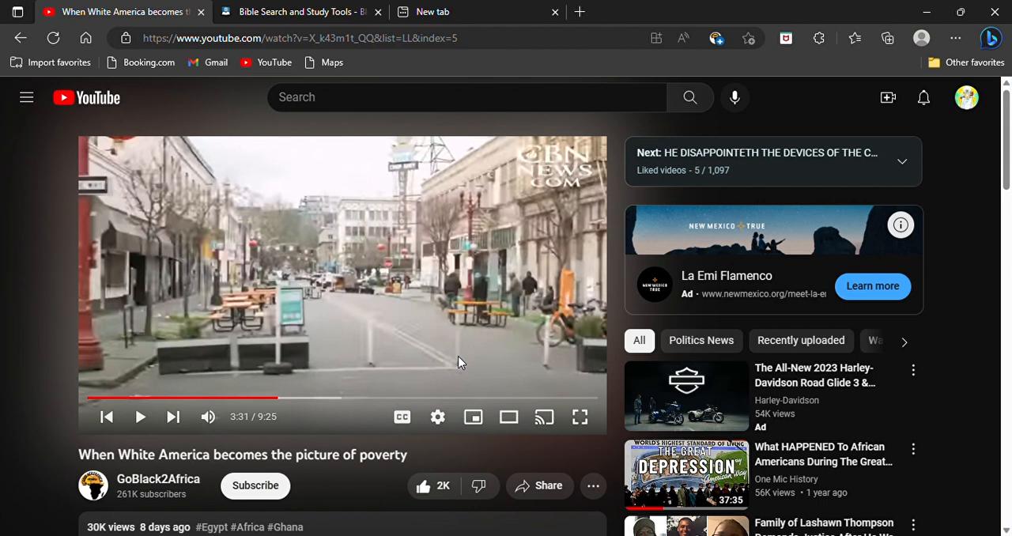
pyautogui.moveTo(277, 398)
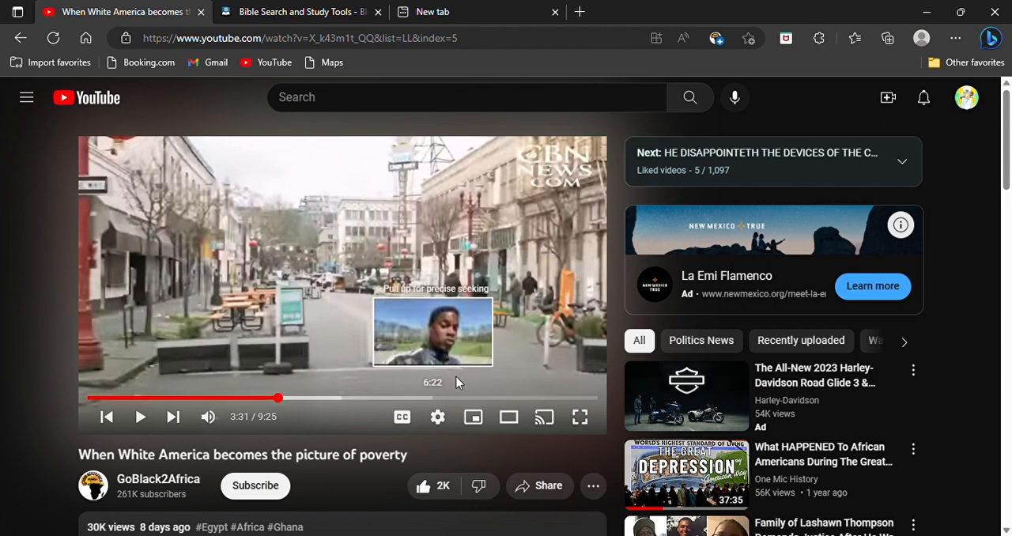
pyautogui.moveTo(309, 368)
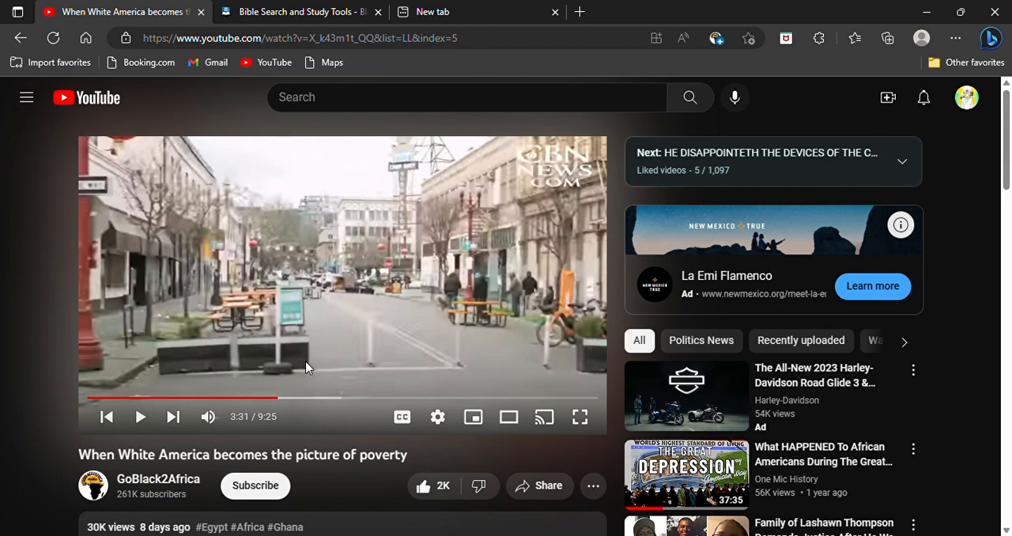
pyautogui.moveTo(310, 376)
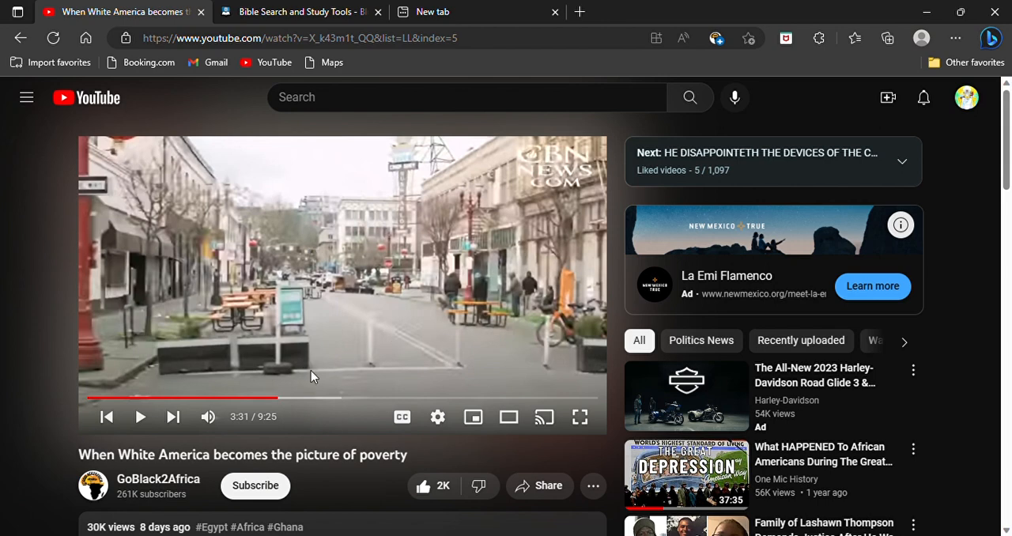
pyautogui.moveTo(181, 371)
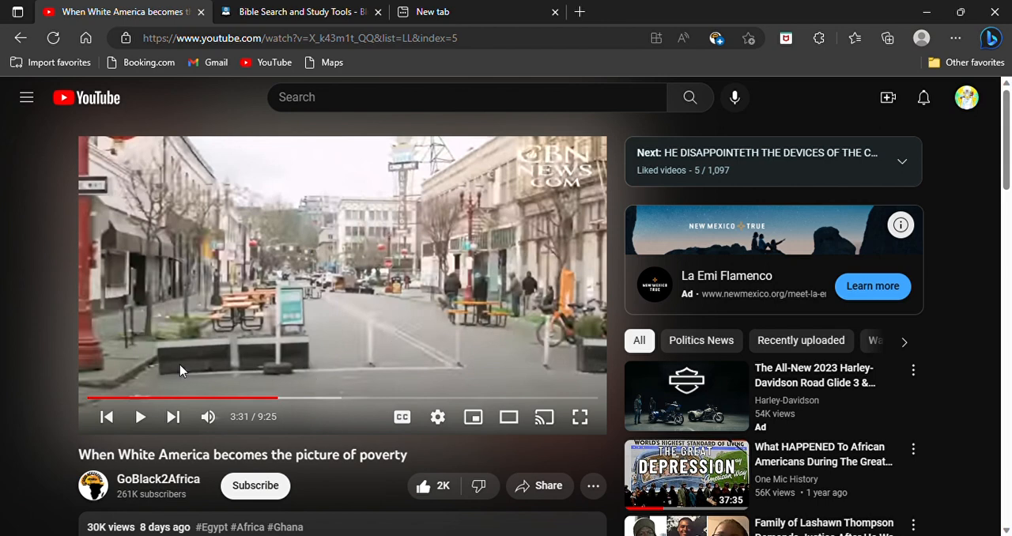
pyautogui.moveTo(506, 304)
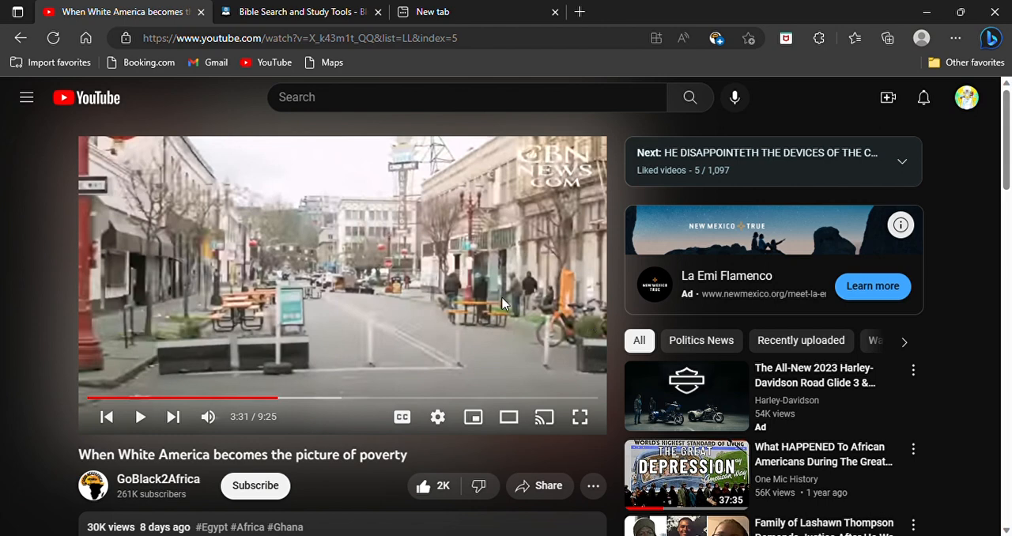
pyautogui.moveTo(455, 224)
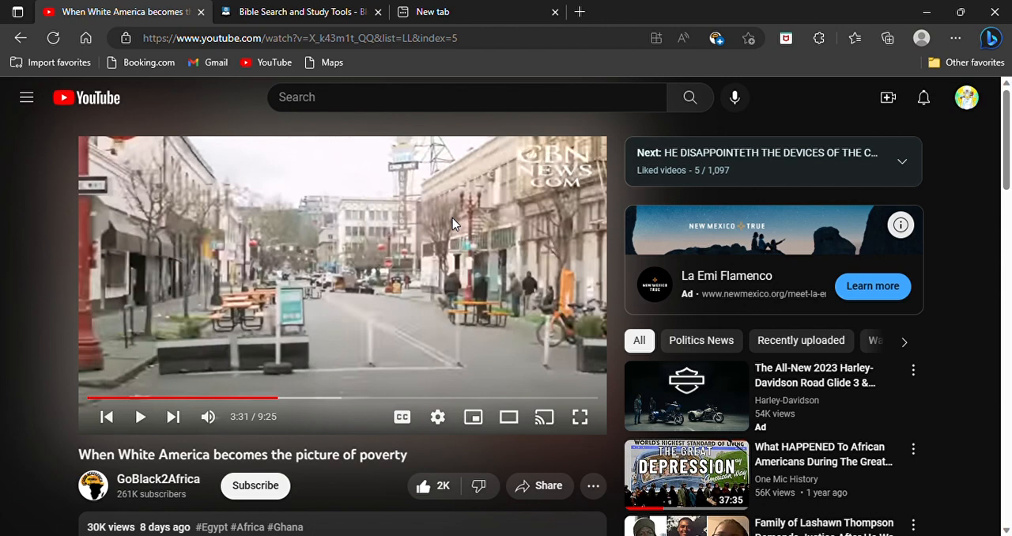
pyautogui.moveTo(615, 218)
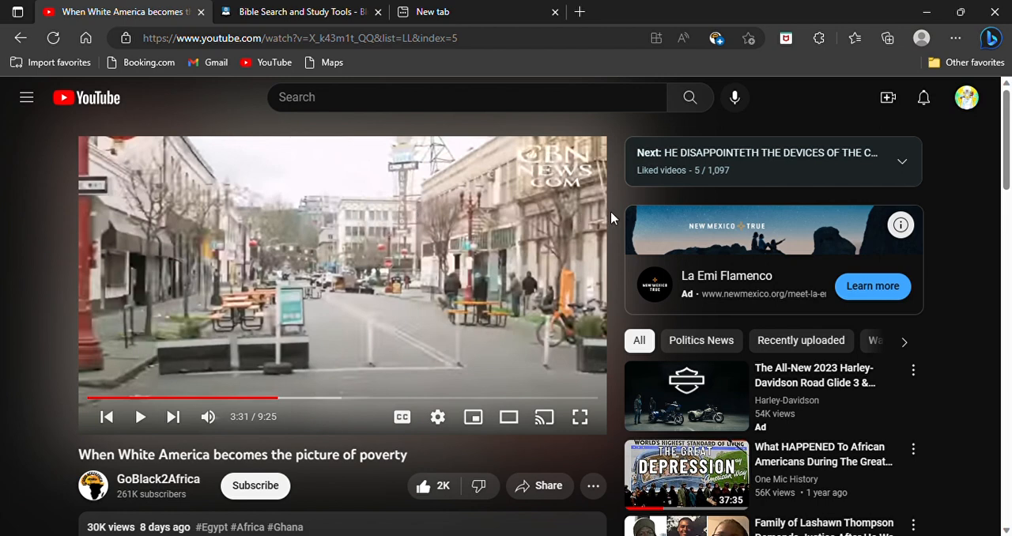
pyautogui.moveTo(613, 265)
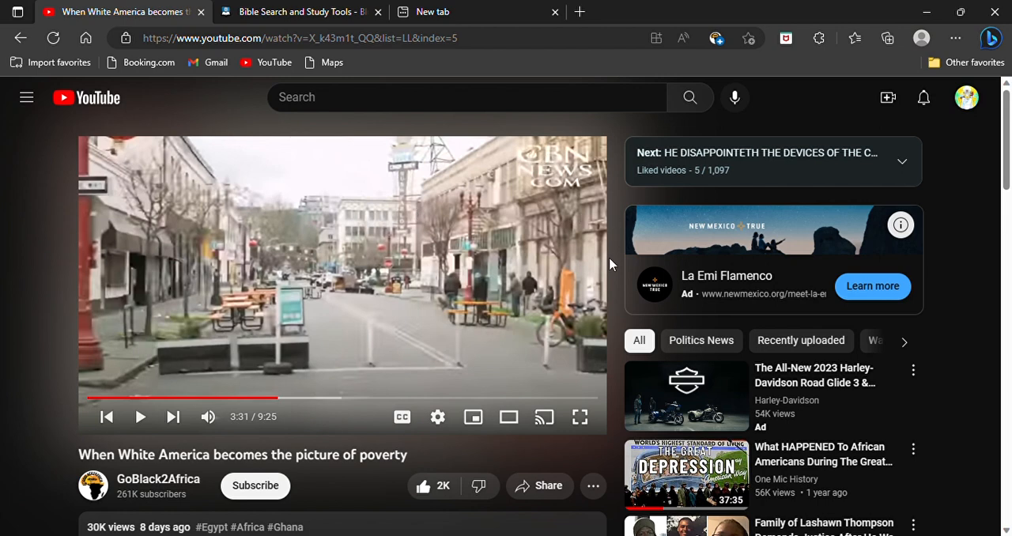
pyautogui.moveTo(609, 268)
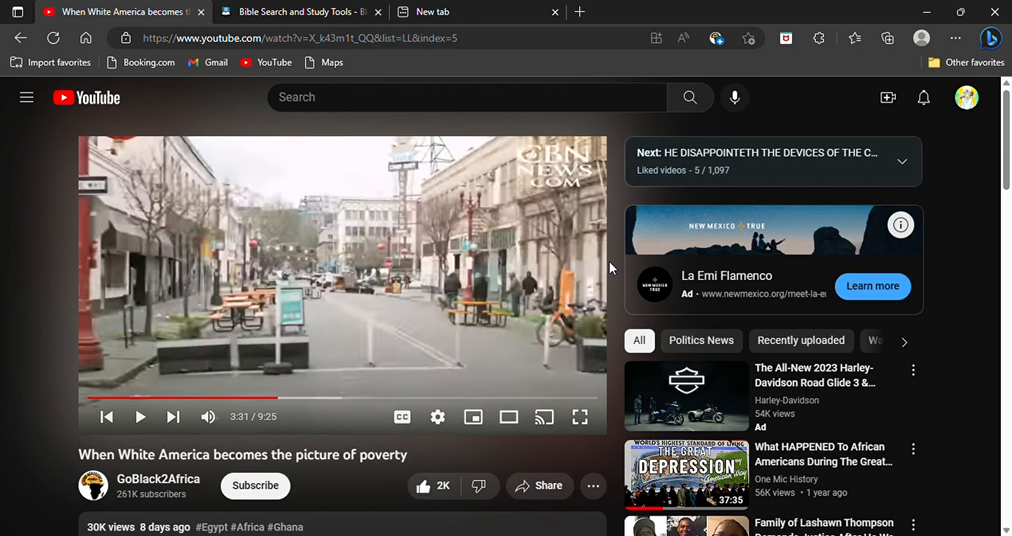
# Resume the poverty video from 3:31 and let it play to 4:56
pyautogui.click(140, 416)
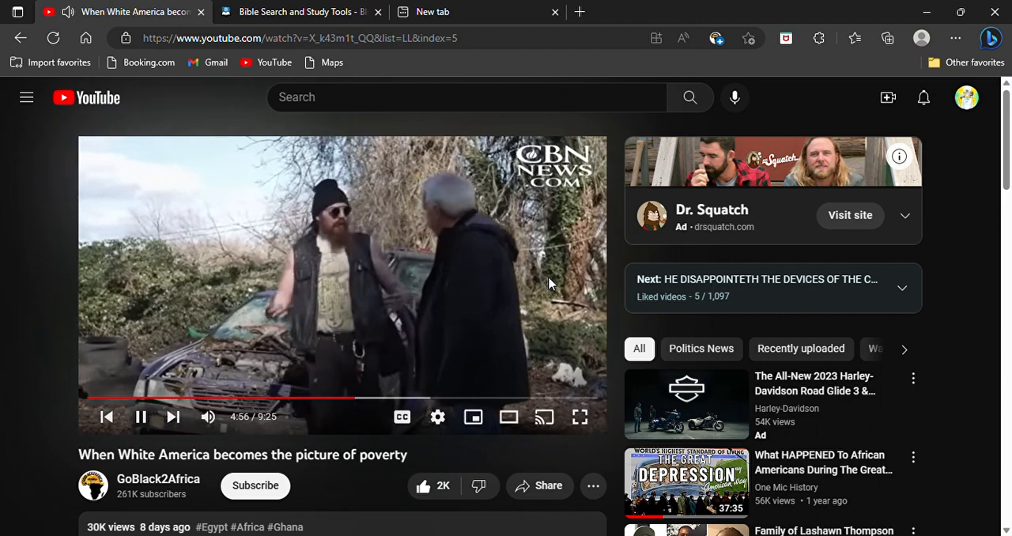
# Pause the video at 4:56, then search 'deut 30' on Blue Letter Bible
pyautogui.click(141, 416)
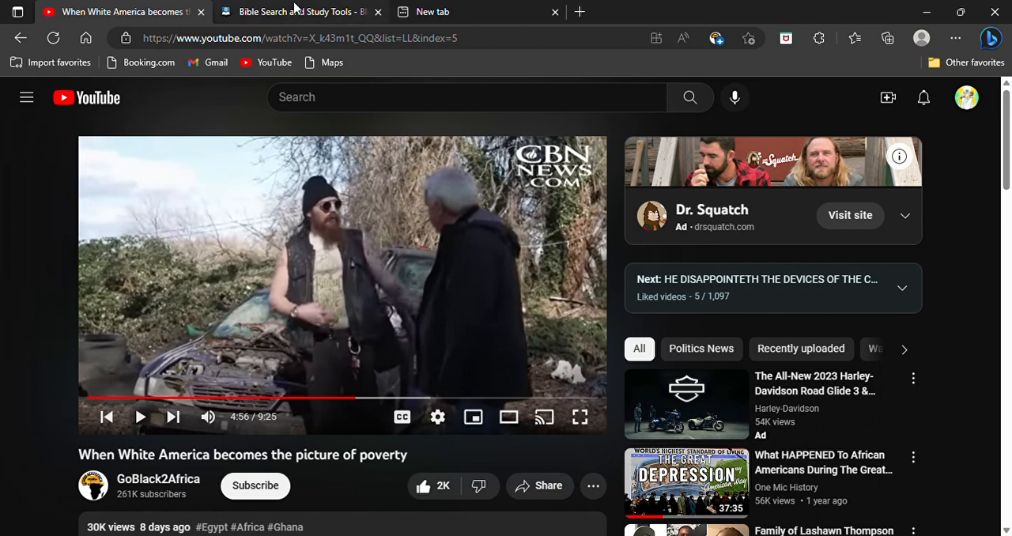
pyautogui.click(301, 11)
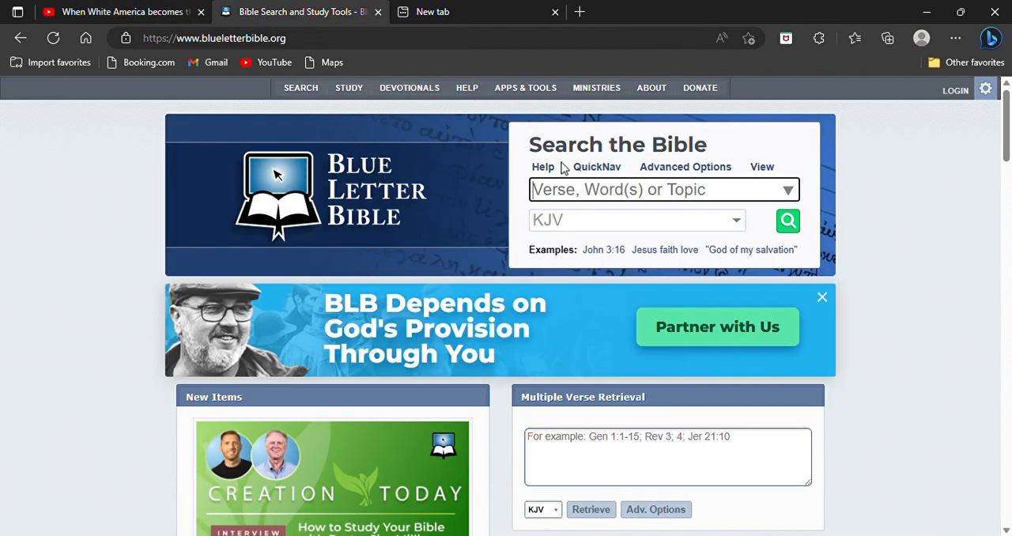
pyautogui.write('deut 30')
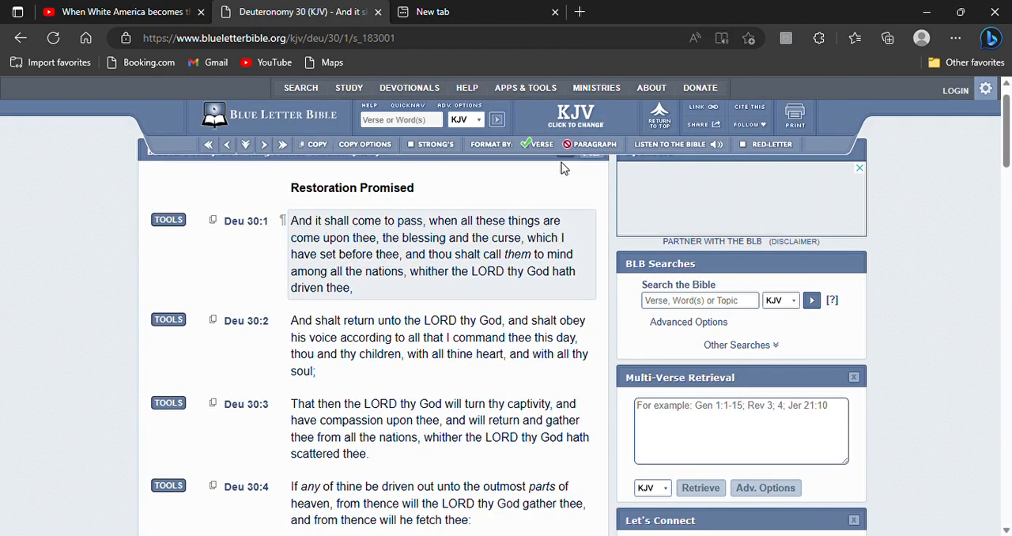
# Read Deuteronomy 30 down to verse 7, briefly checking the paused YouTube video
pyautogui.scroll(-3)
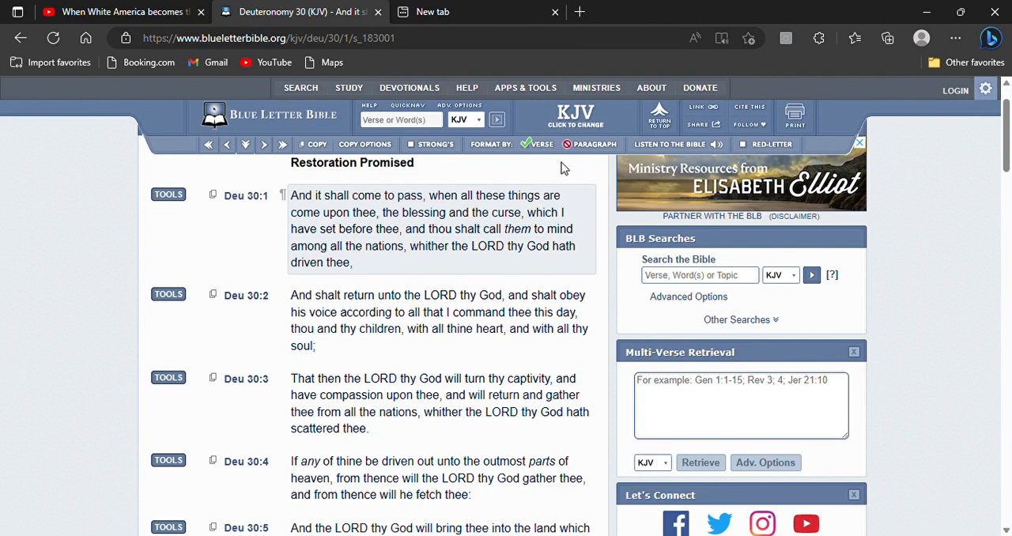
pyautogui.moveTo(229, 258)
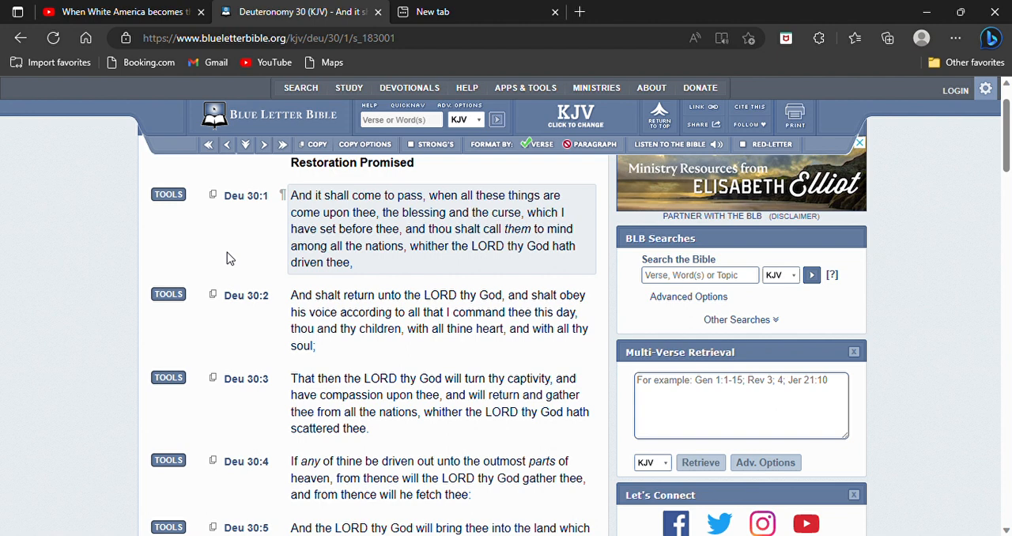
pyautogui.scroll(-3)
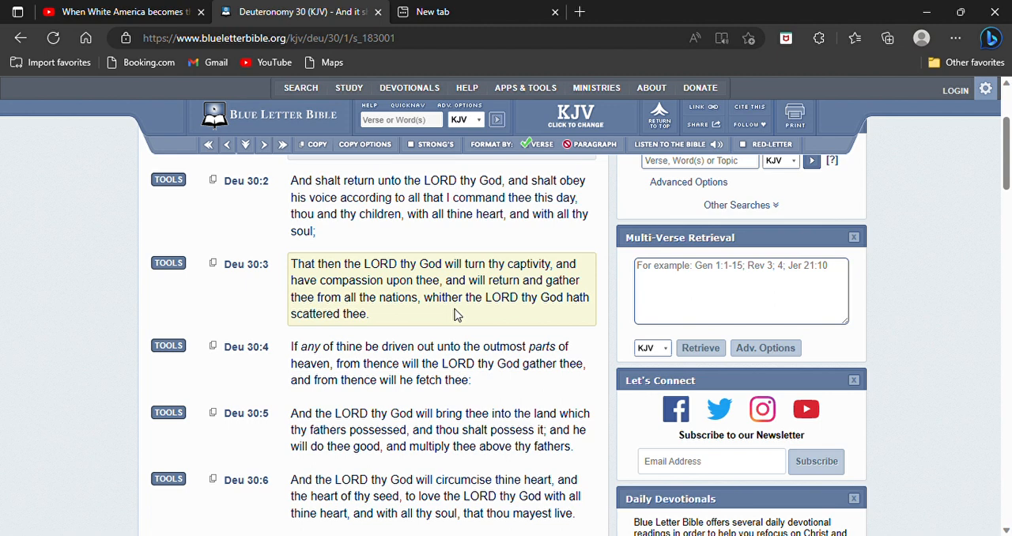
pyautogui.scroll(-3)
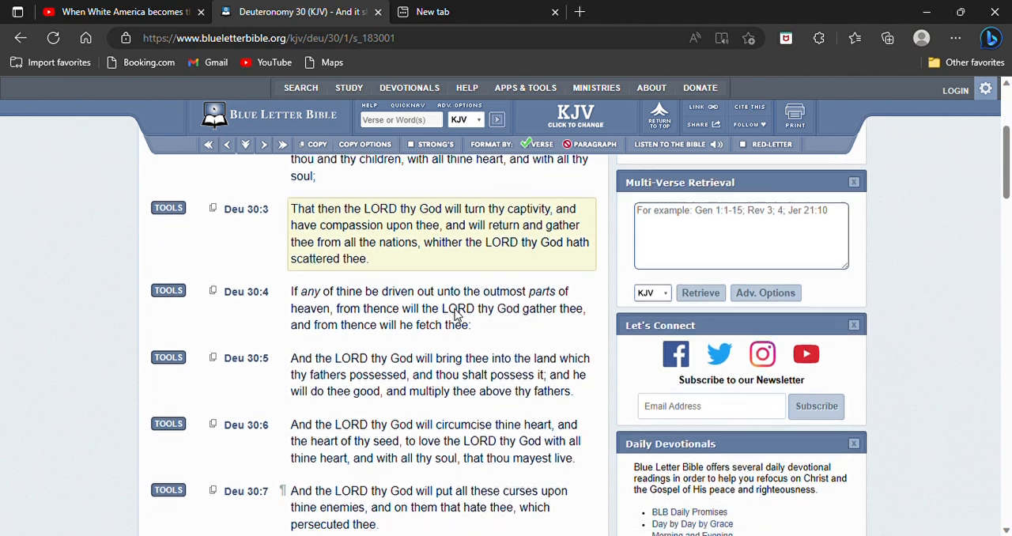
pyautogui.scroll(-3)
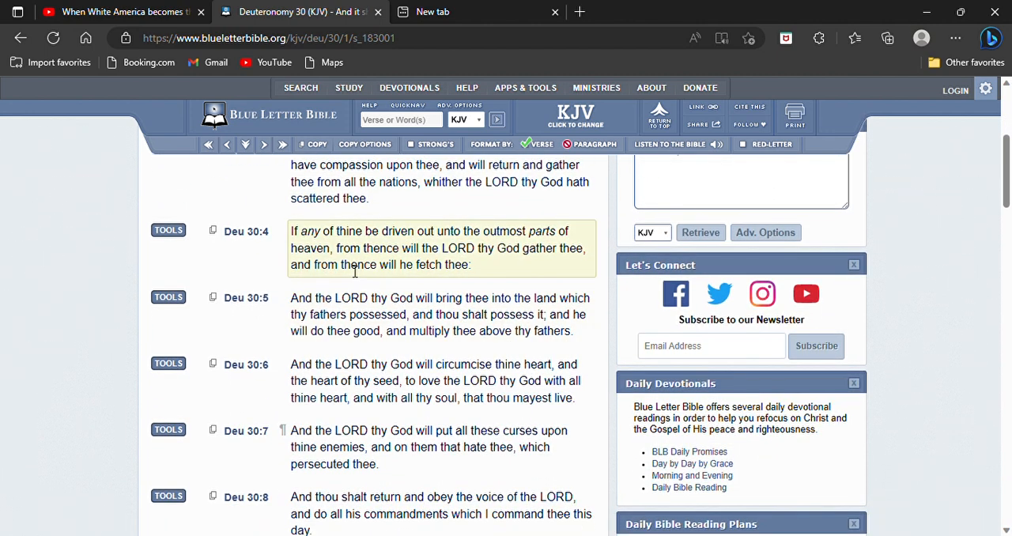
pyautogui.moveTo(388, 283)
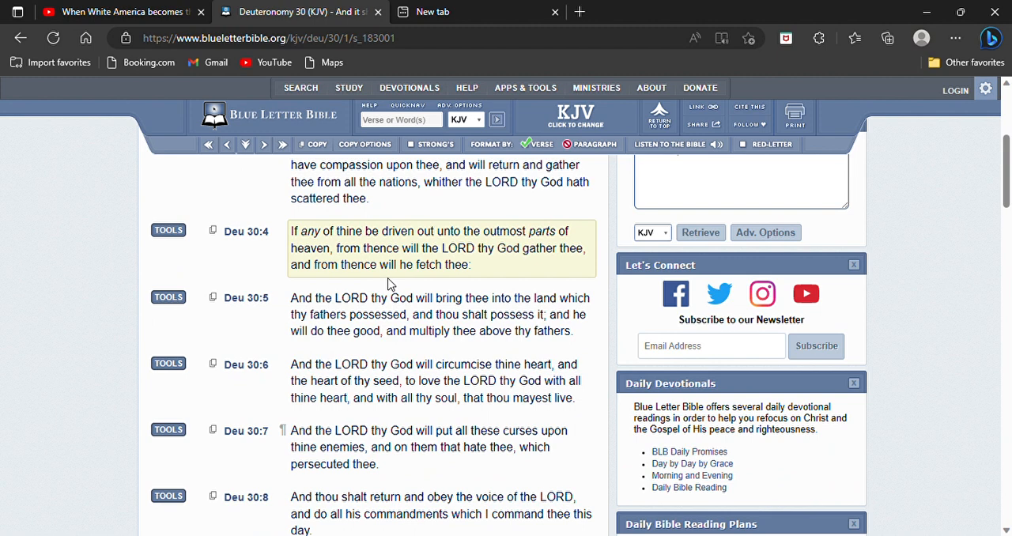
pyautogui.scroll(-3)
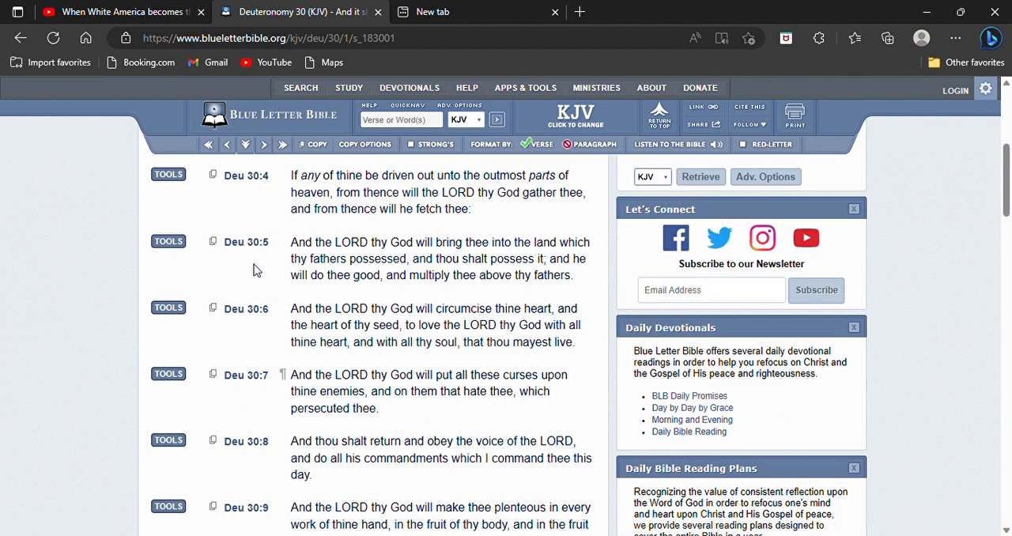
pyautogui.scroll(-3)
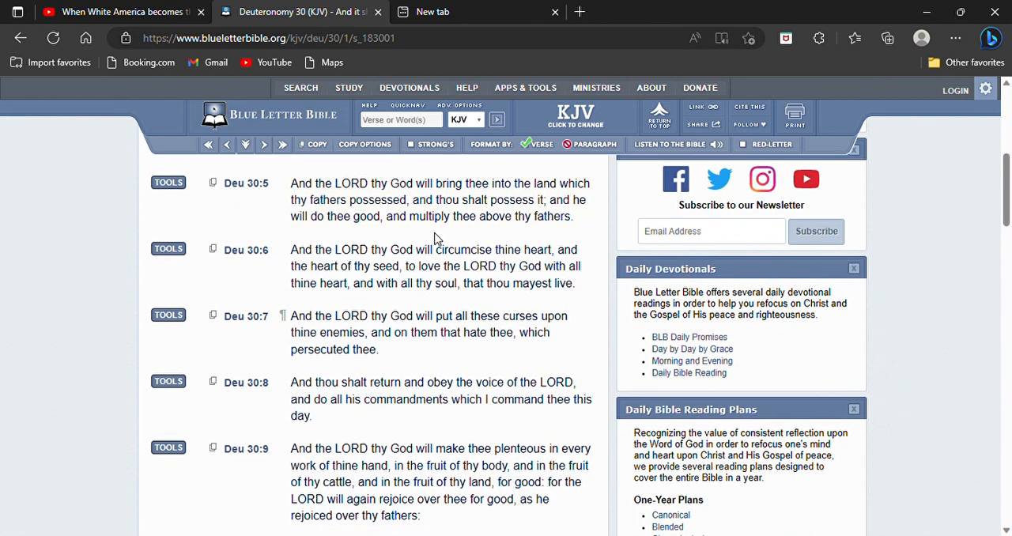
pyautogui.moveTo(447, 242)
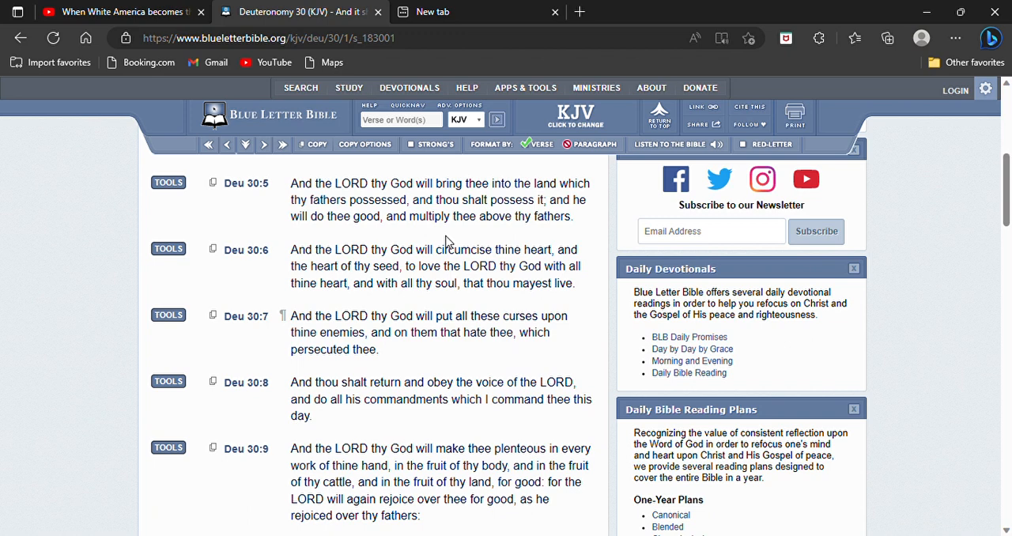
pyautogui.moveTo(443, 242)
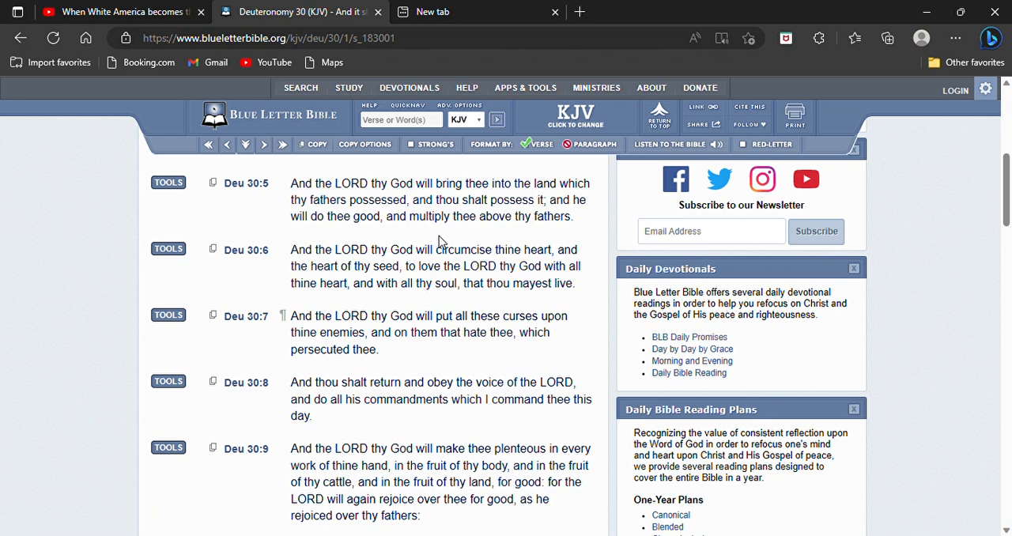
pyautogui.scroll(-3)
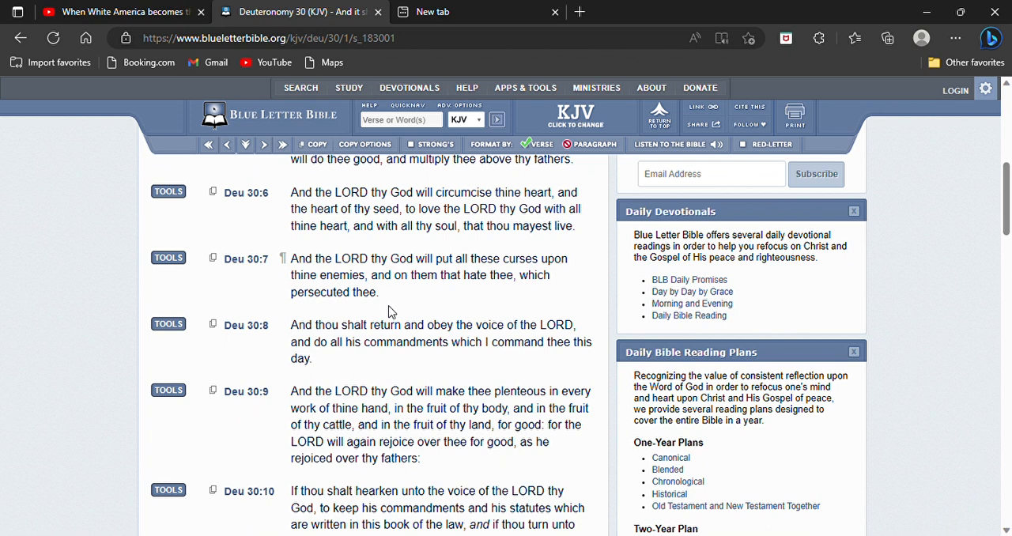
pyautogui.moveTo(389, 311)
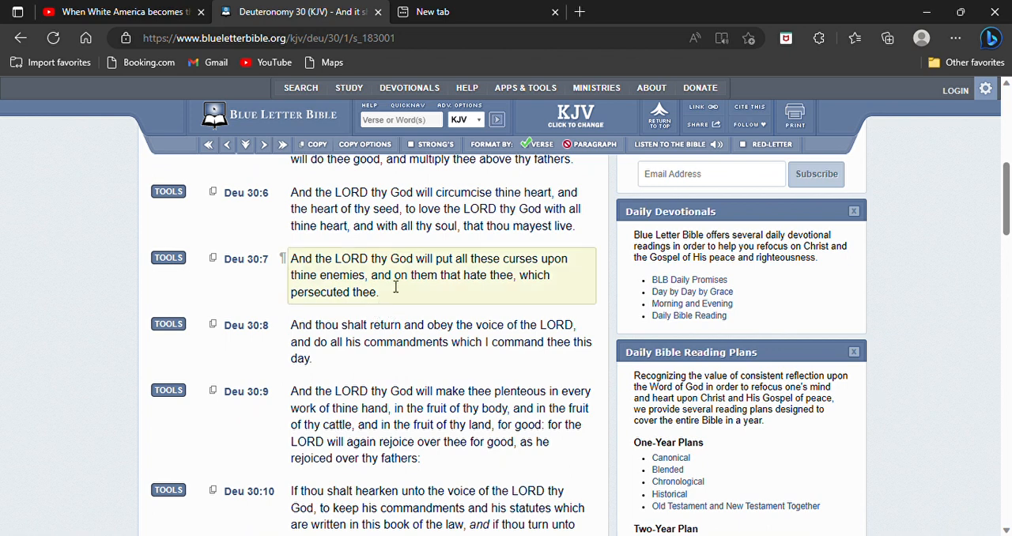
pyautogui.moveTo(403, 293)
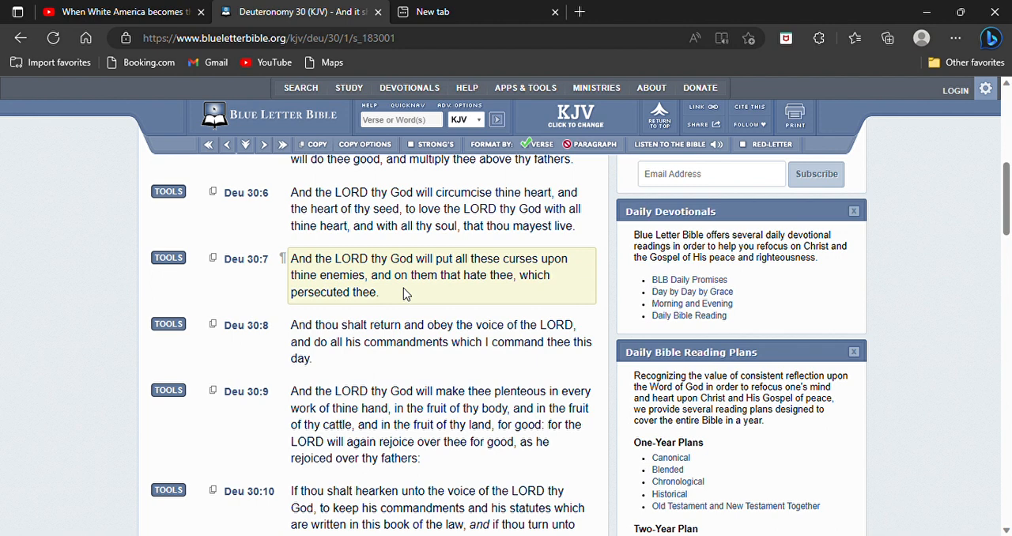
pyautogui.moveTo(526, 297)
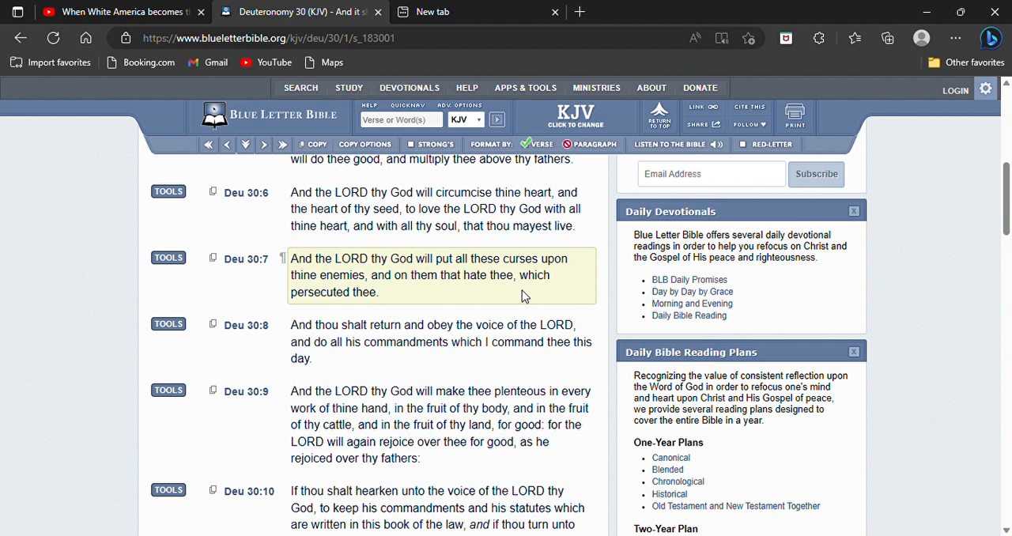
pyautogui.moveTo(459, 294)
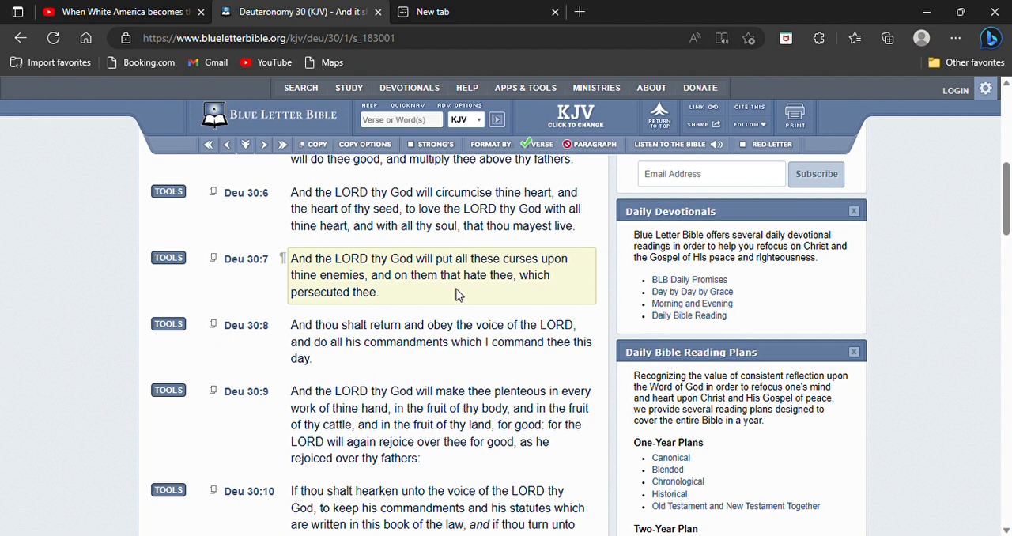
pyautogui.moveTo(430, 300)
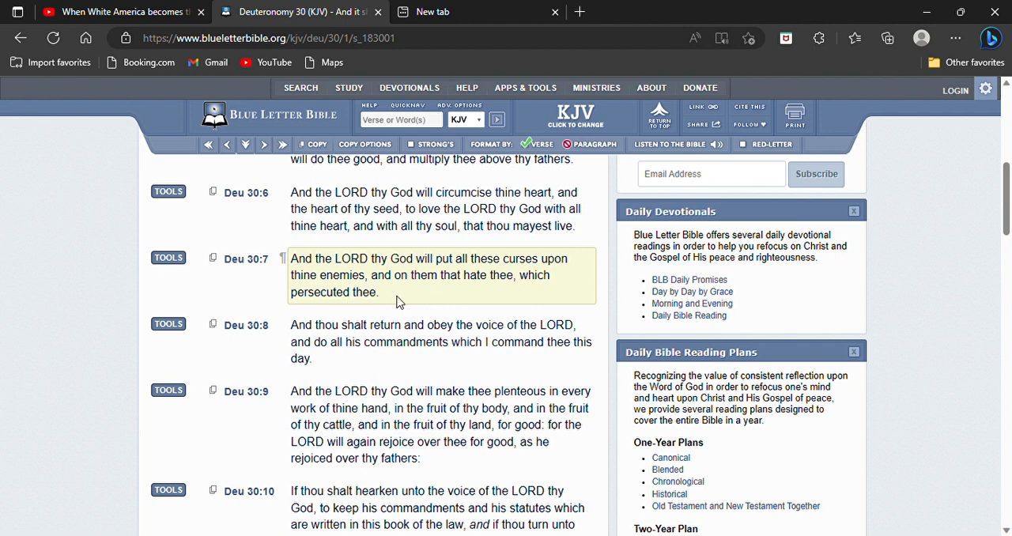
pyautogui.click(119, 11)
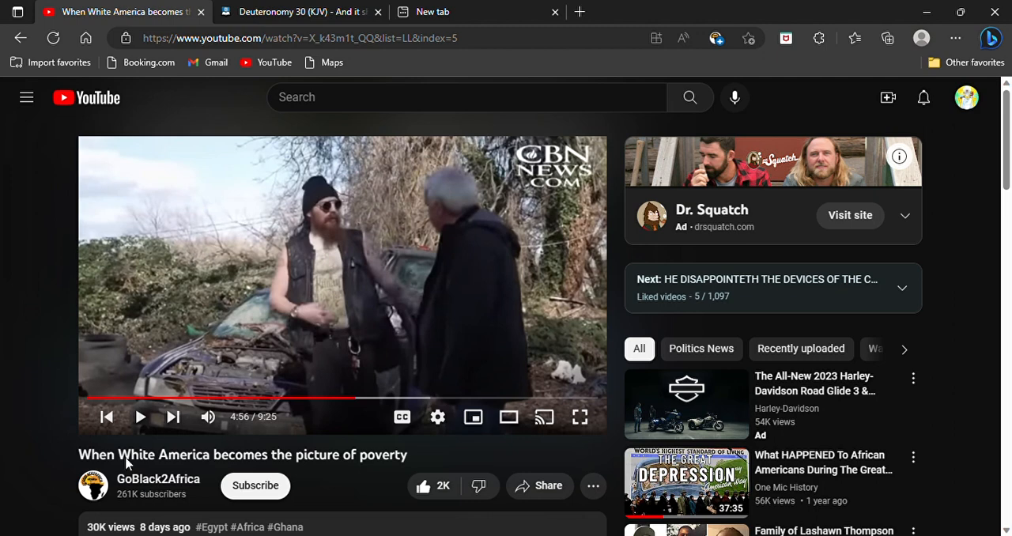
pyautogui.moveTo(344, 470)
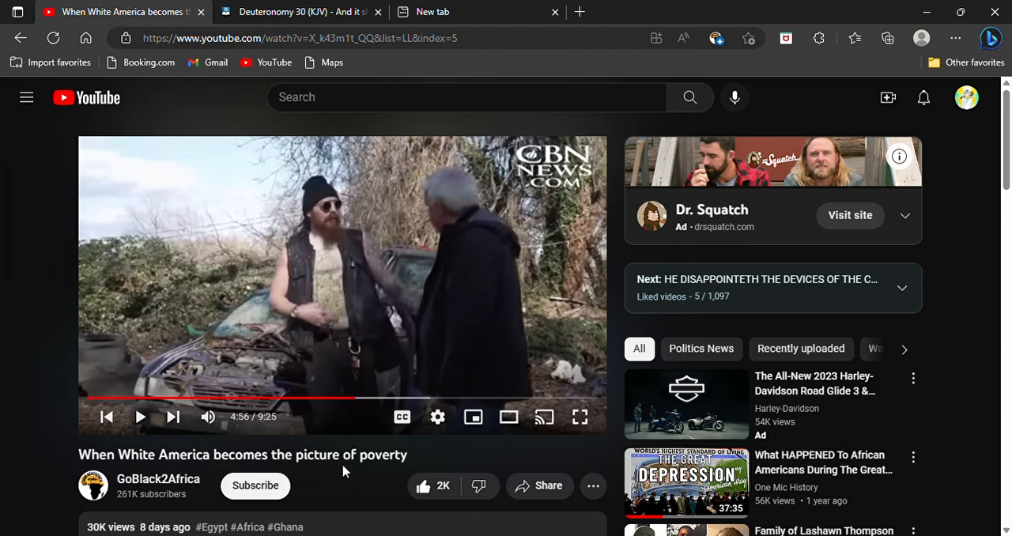
pyautogui.click(296, 11)
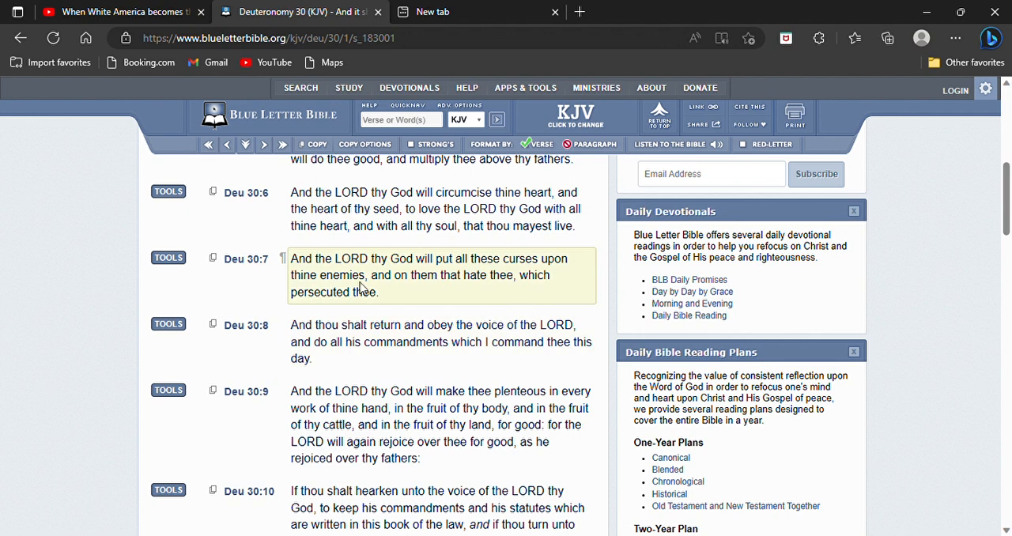
pyautogui.moveTo(499, 285)
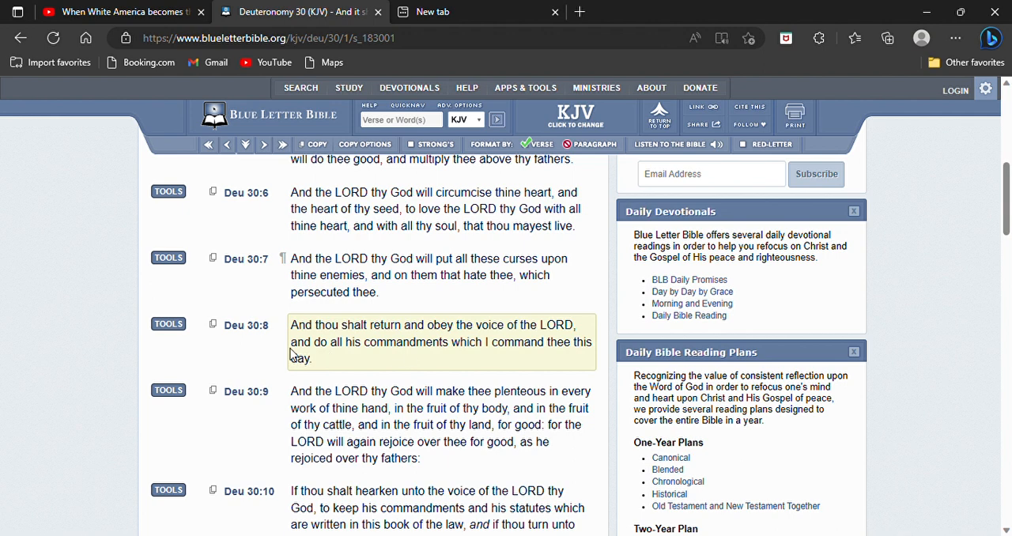
pyautogui.moveTo(398, 359)
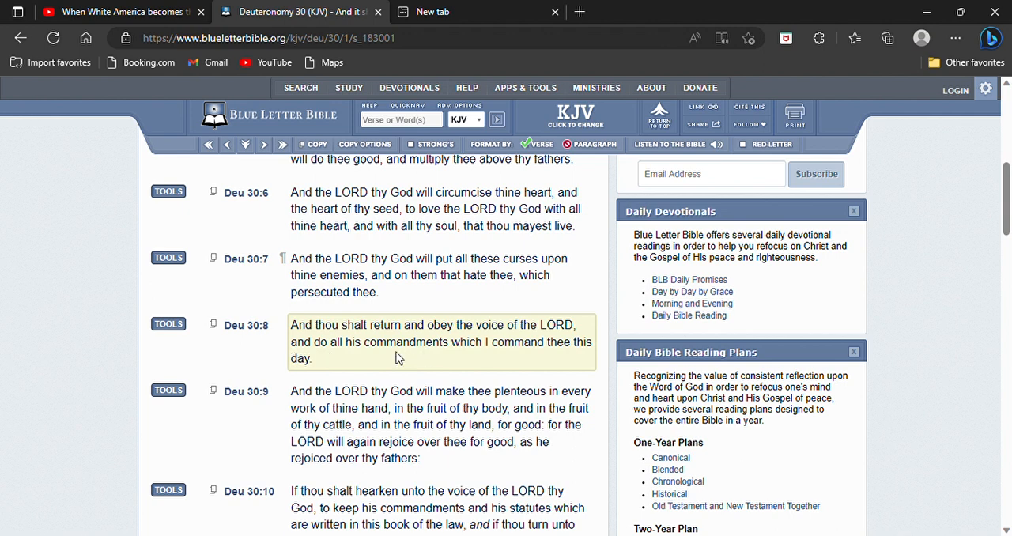
pyautogui.moveTo(475, 366)
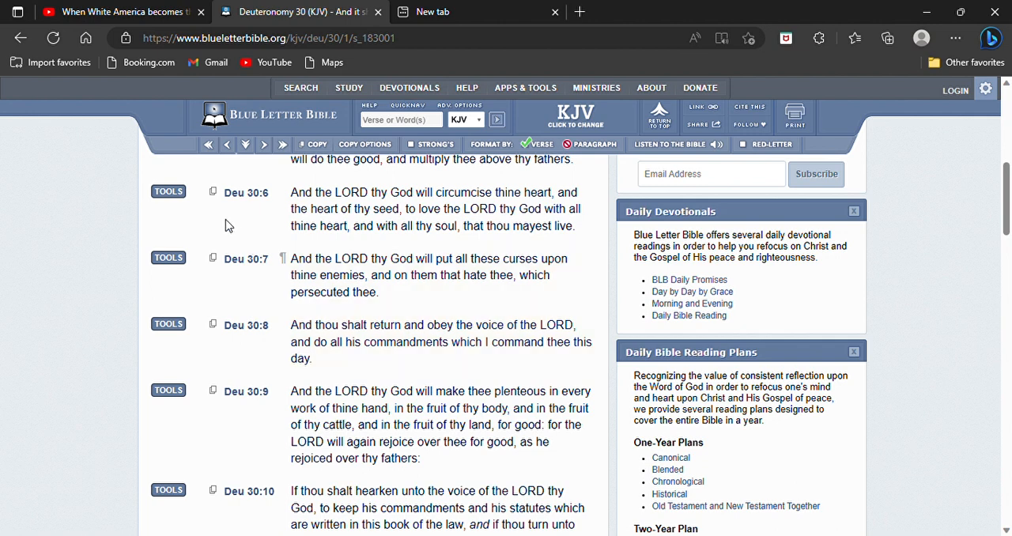
pyautogui.moveTo(231, 233)
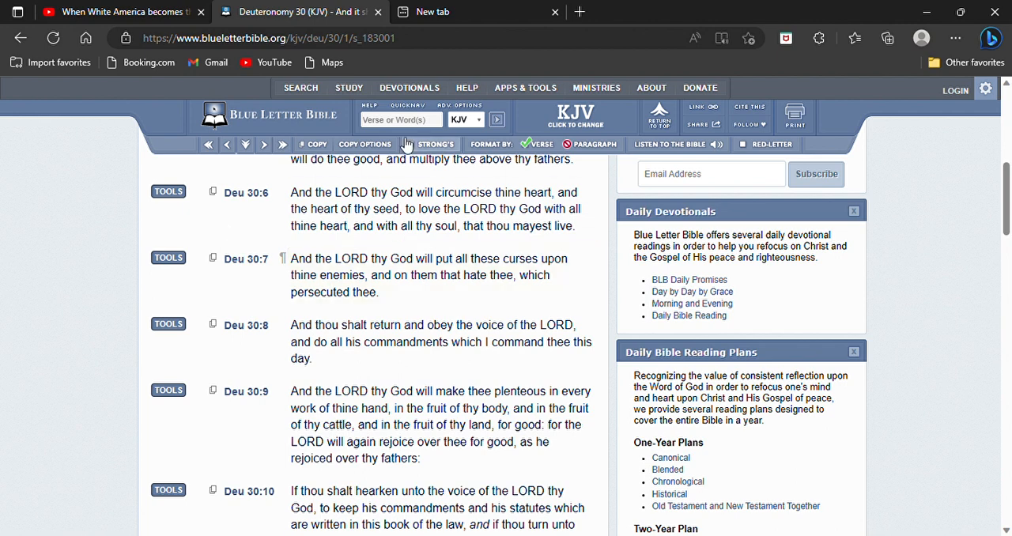
# Search 'psalms' and bring Psalm 10 (KJV) back to verse 1
pyautogui.write('psalms')
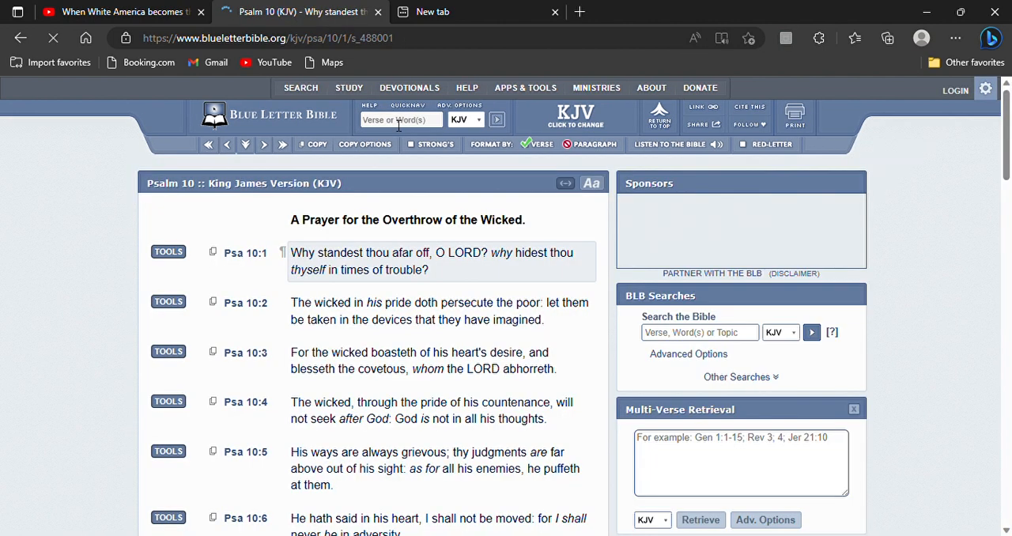
pyautogui.scroll(-3)
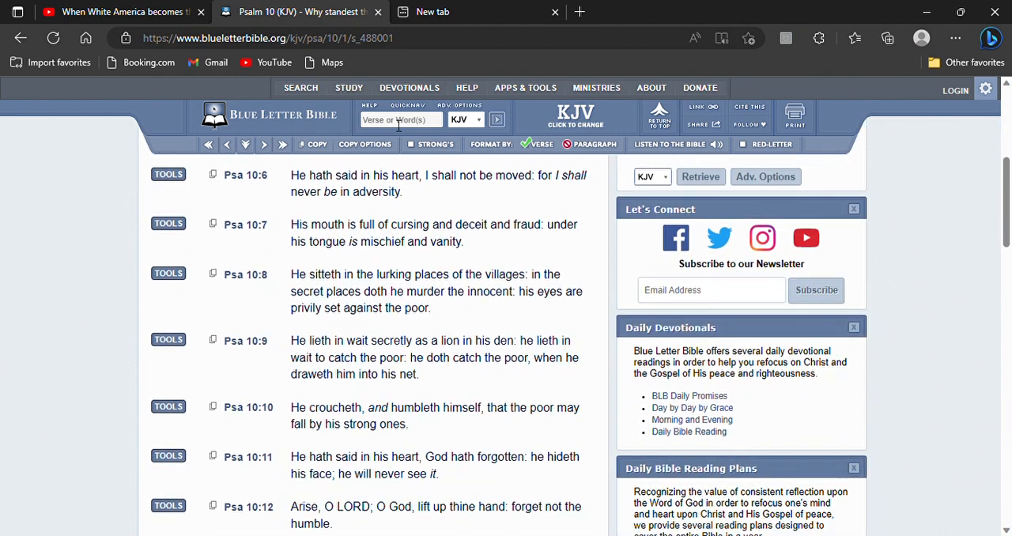
pyautogui.scroll(-3)
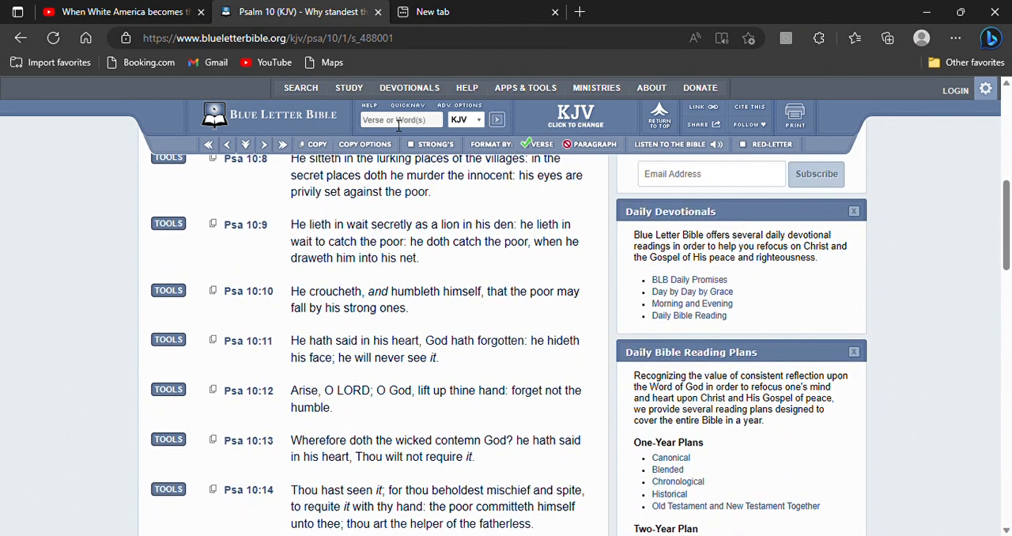
pyautogui.scroll(-3)
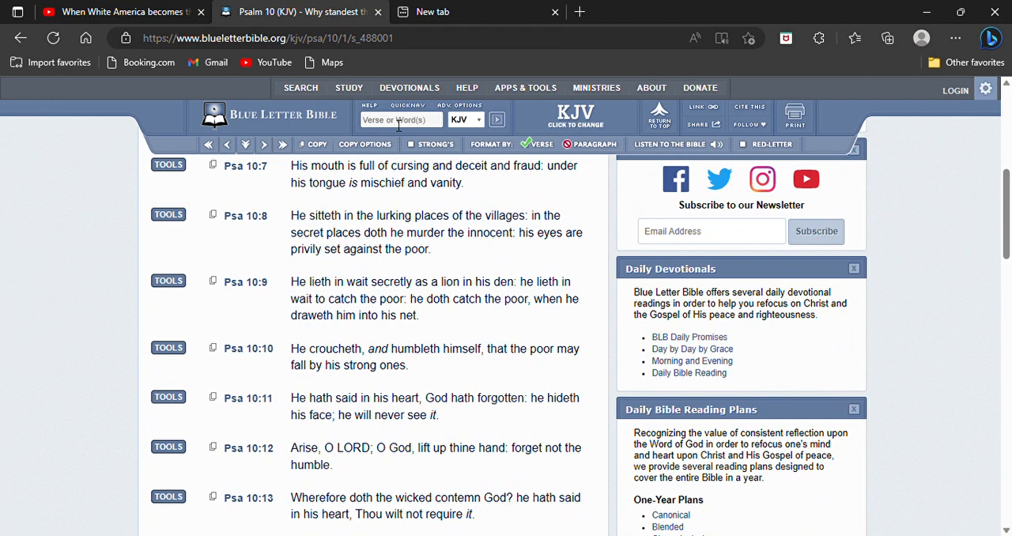
pyautogui.scroll(-3)
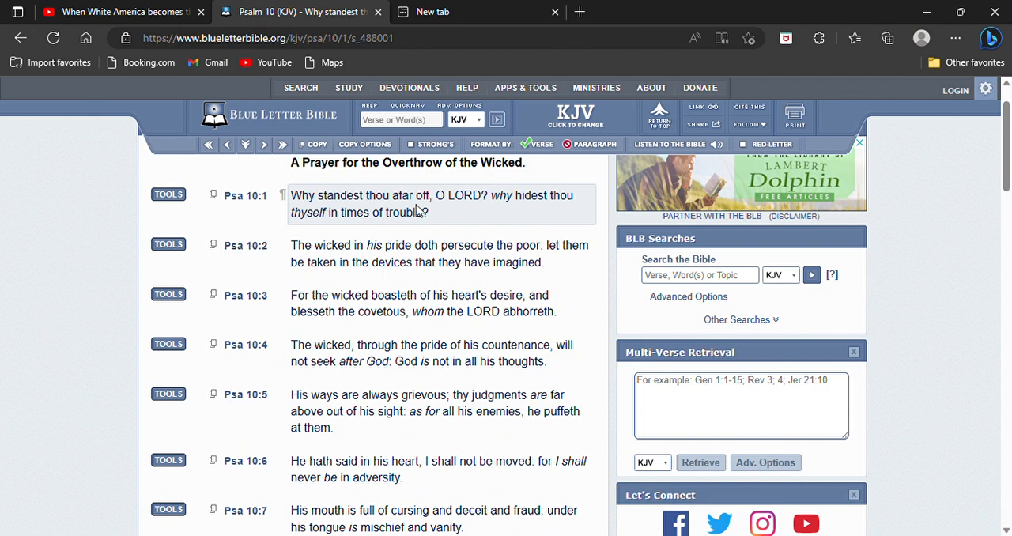
pyautogui.moveTo(530, 217)
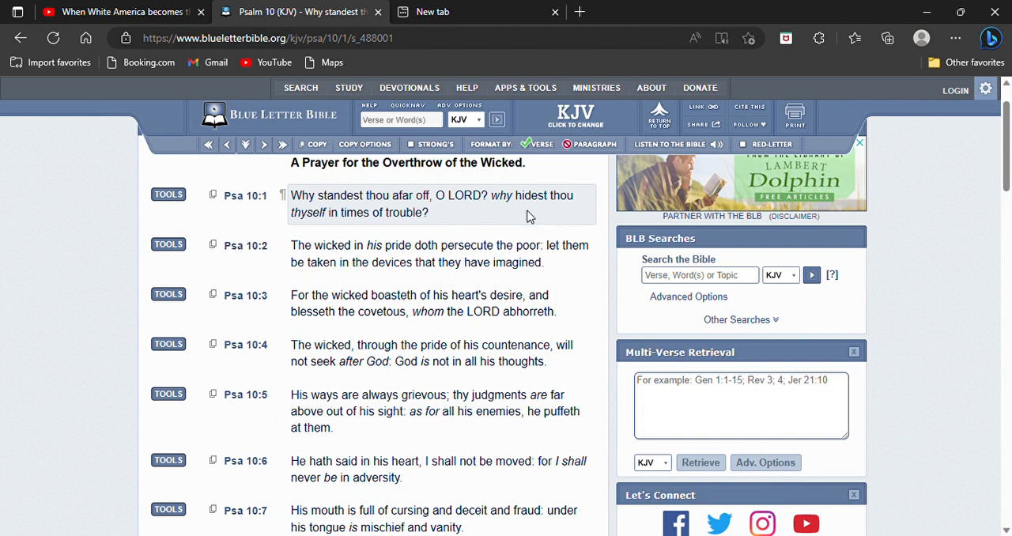
pyautogui.moveTo(287, 277)
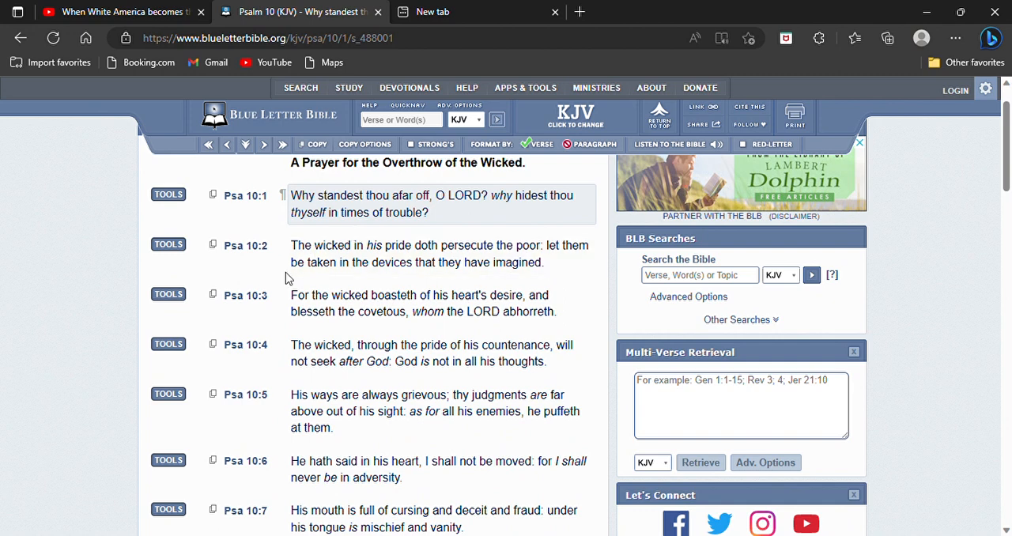
pyautogui.moveTo(261, 275)
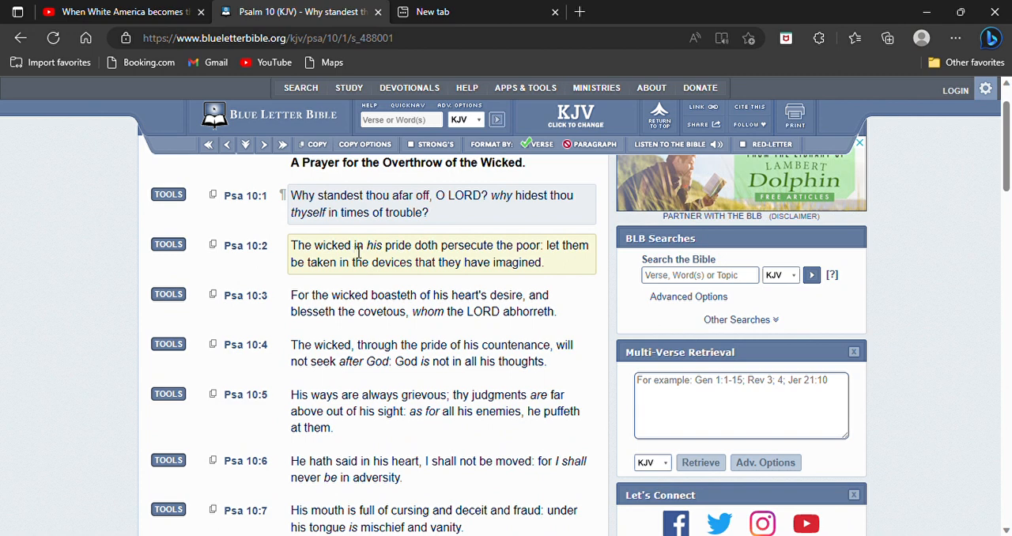
pyautogui.moveTo(355, 252)
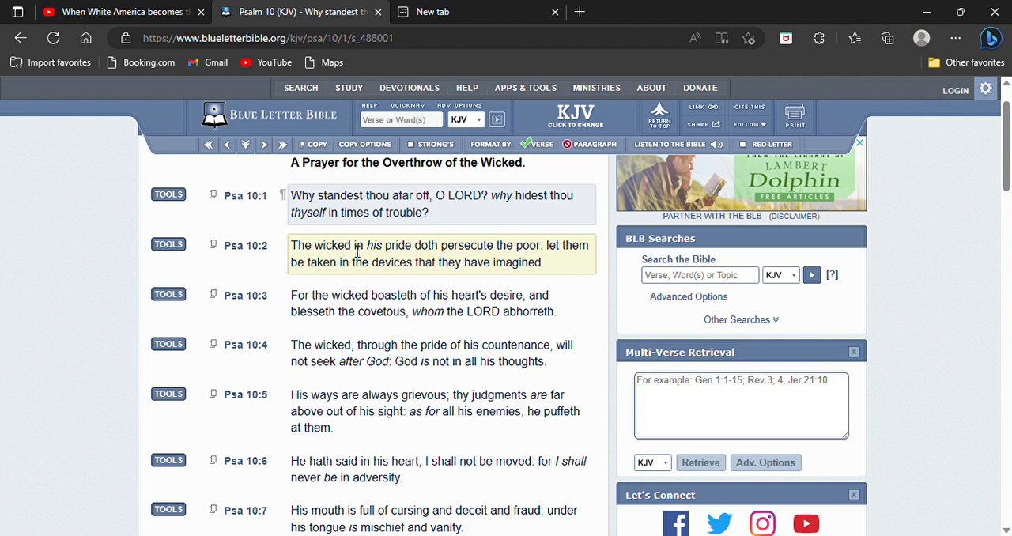
pyautogui.moveTo(286, 261)
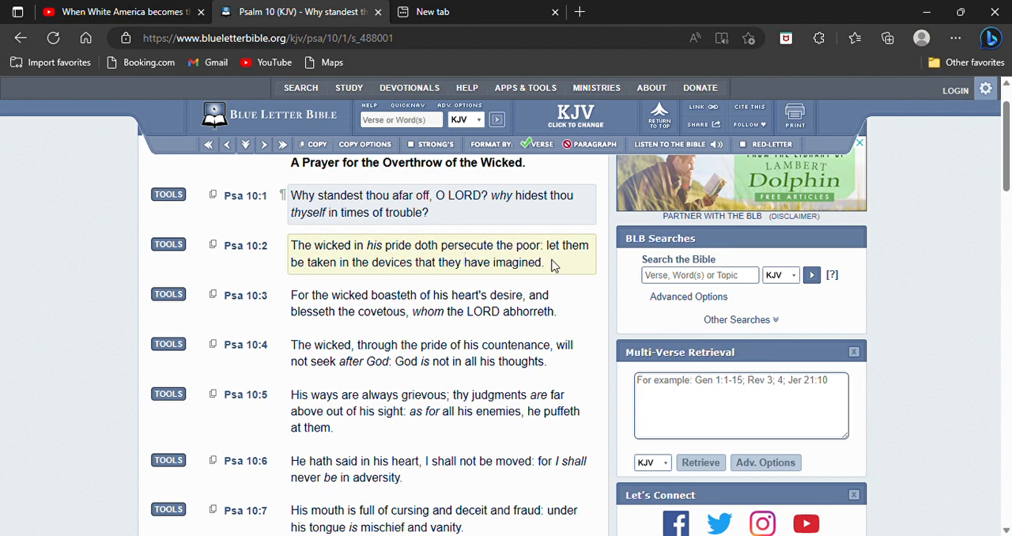
pyautogui.moveTo(331, 281)
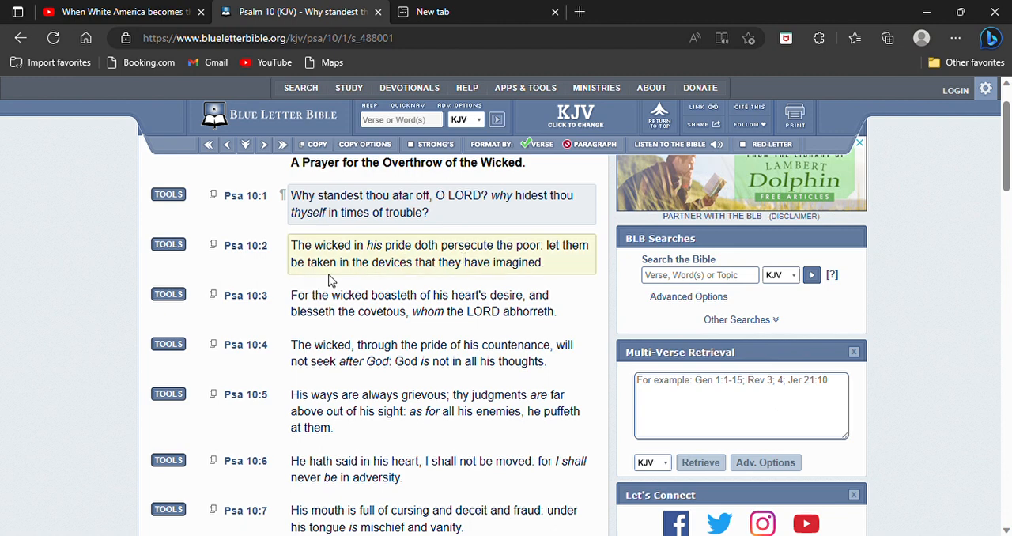
pyautogui.moveTo(405, 275)
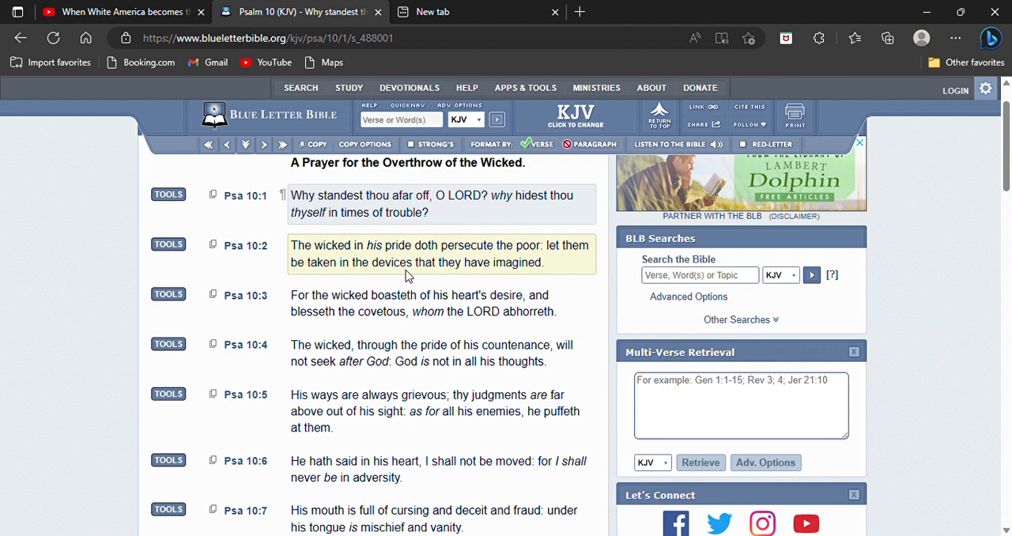
pyautogui.moveTo(485, 274)
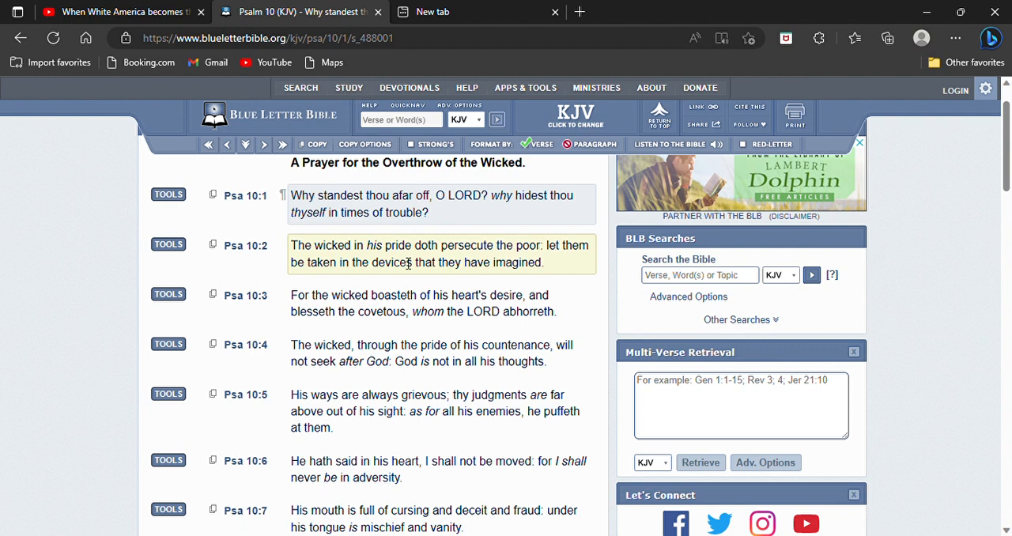
pyautogui.moveTo(594, 265)
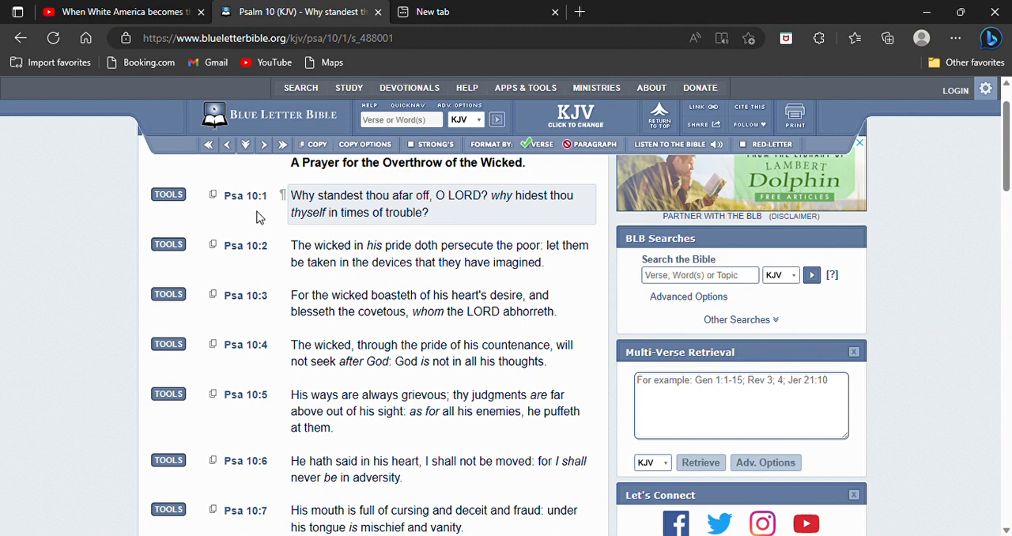
pyautogui.moveTo(275, 321)
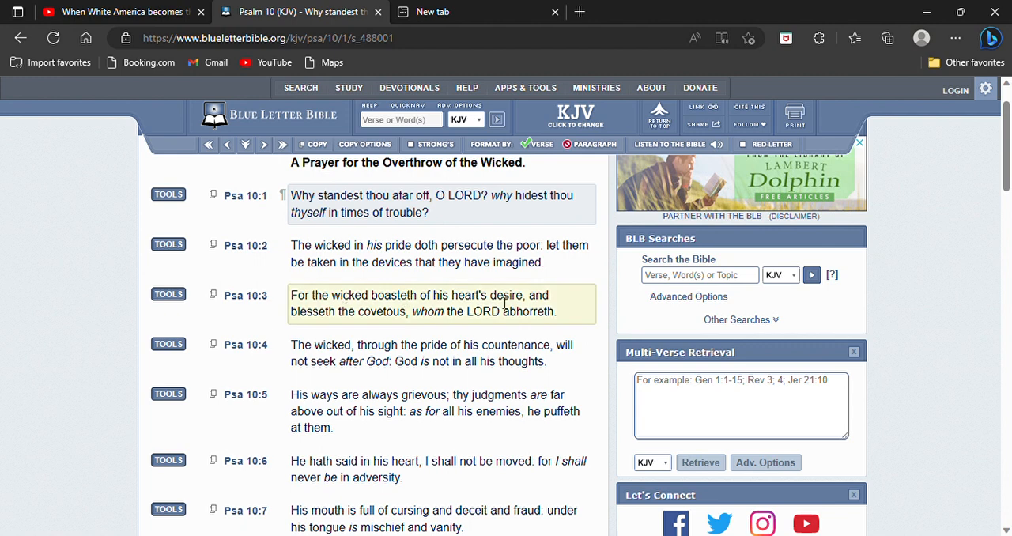
pyautogui.moveTo(358, 327)
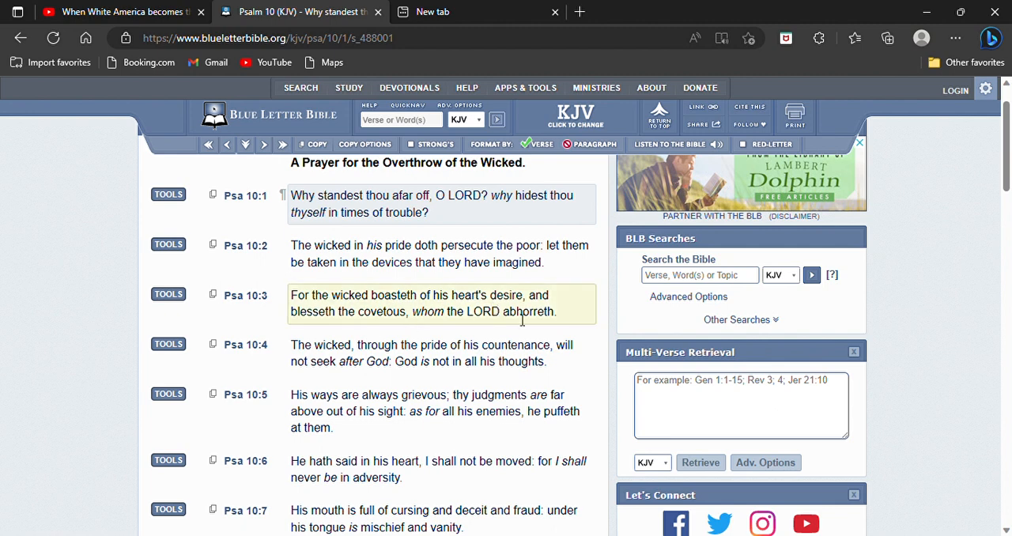
pyautogui.moveTo(536, 321)
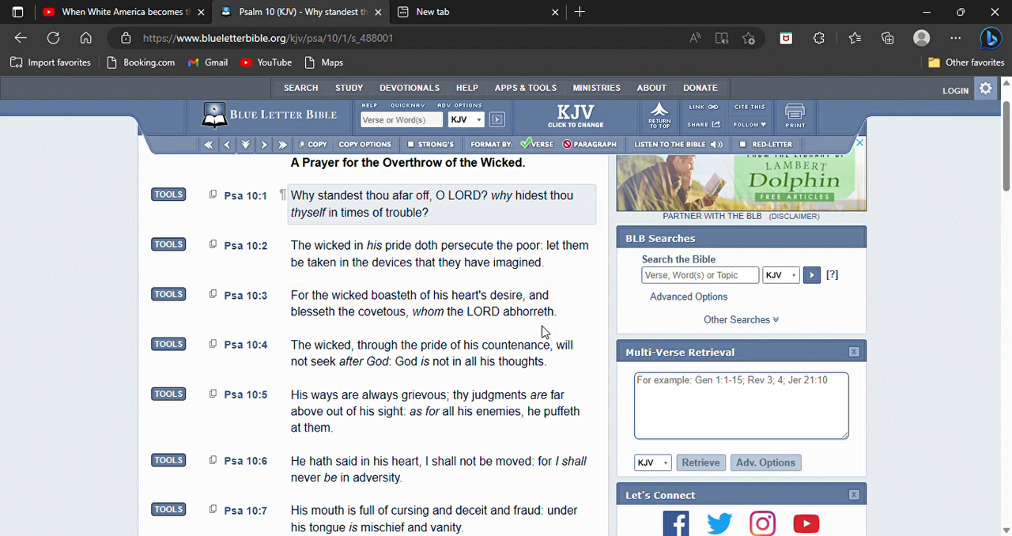
pyautogui.click(419, 303)
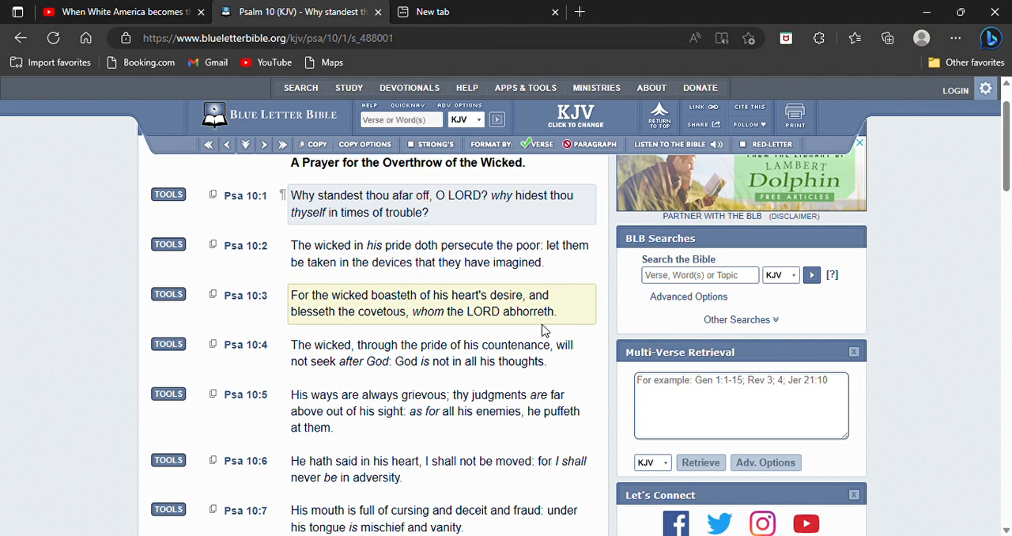
pyautogui.moveTo(393, 309)
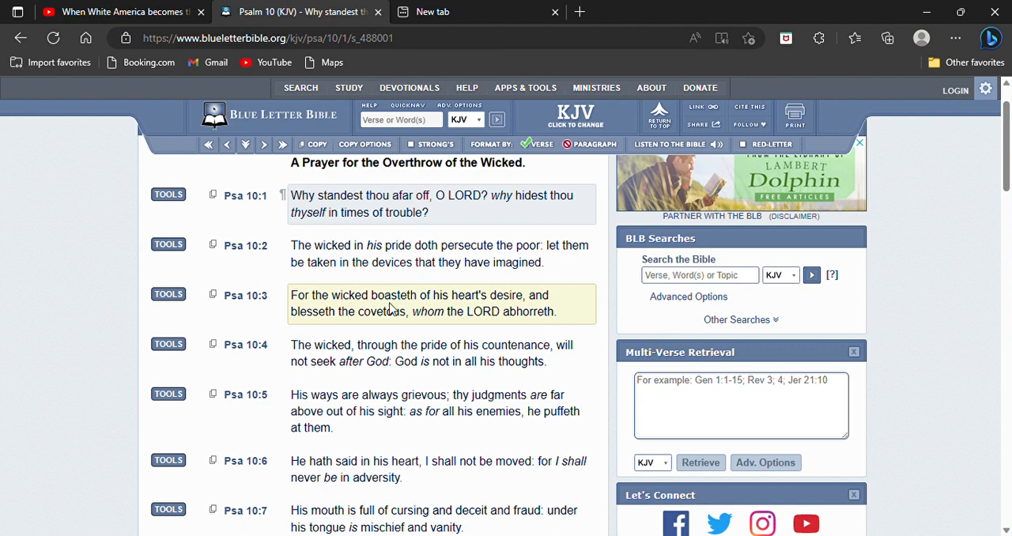
pyautogui.moveTo(538, 290)
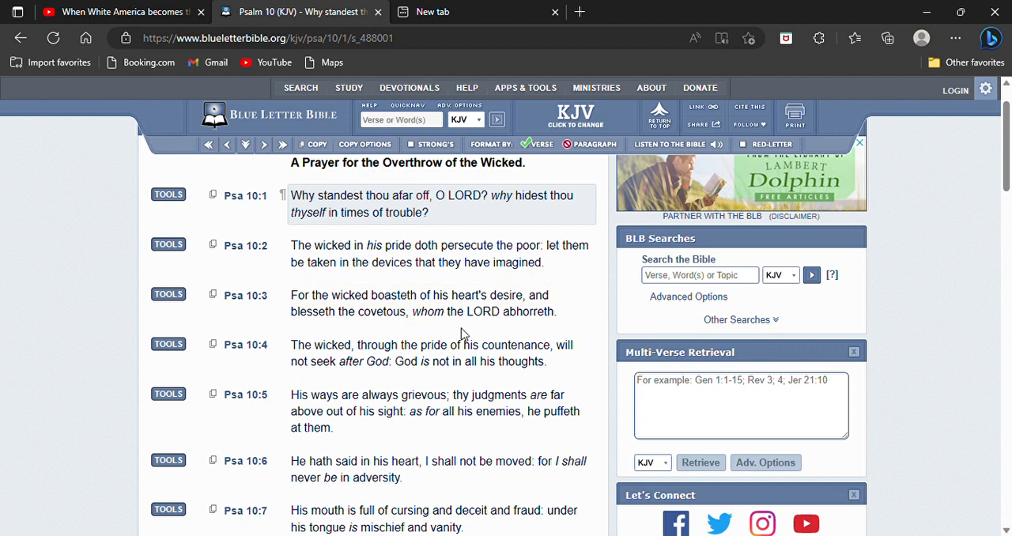
# Highlight Psalm 10:4, then scroll on to show verses 3 through 9
pyautogui.click(431, 352)
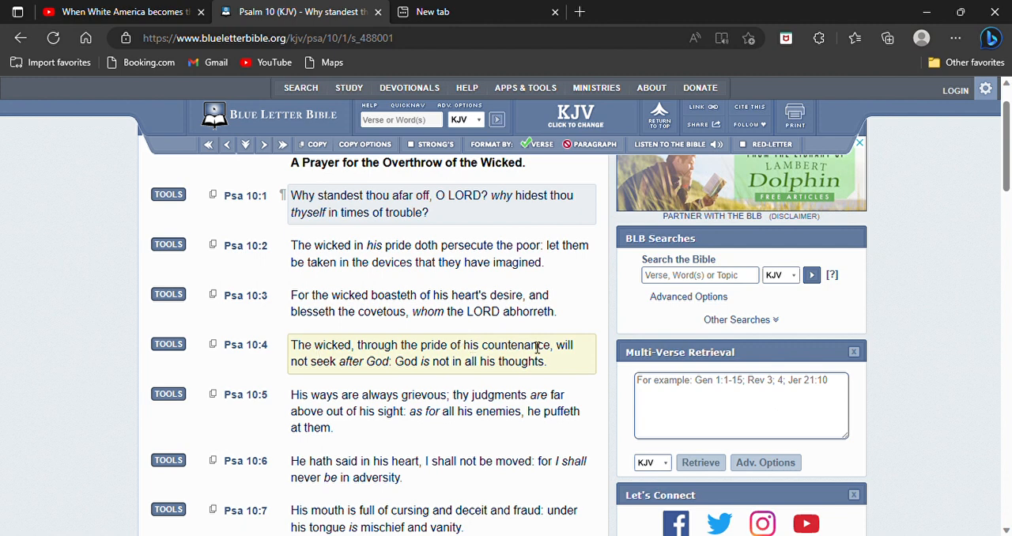
pyautogui.moveTo(379, 375)
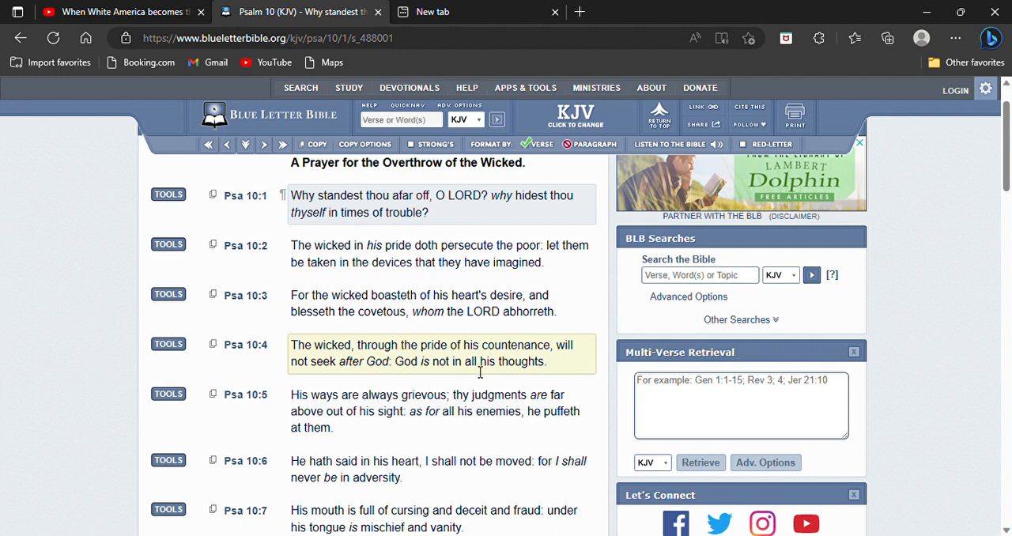
pyautogui.moveTo(507, 376)
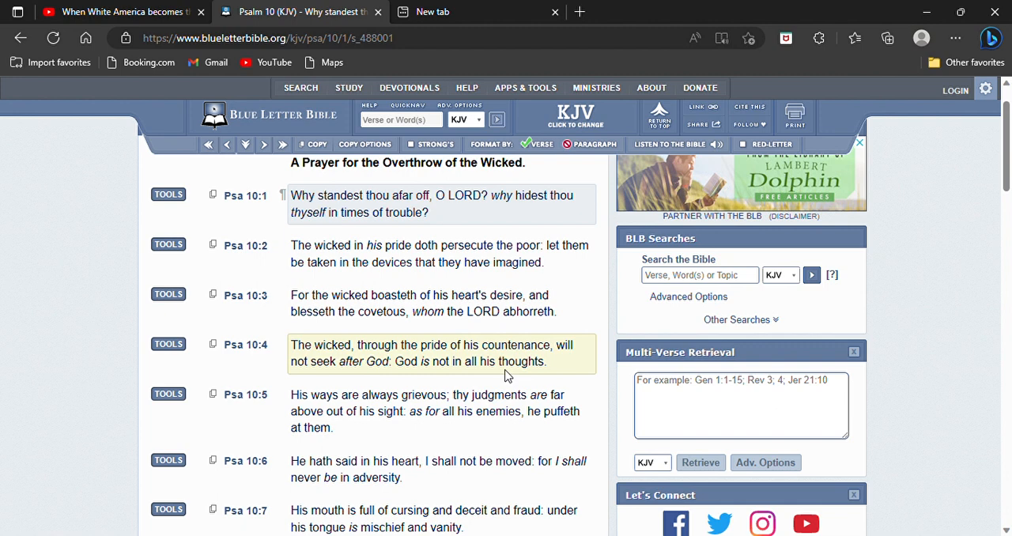
pyautogui.moveTo(477, 381)
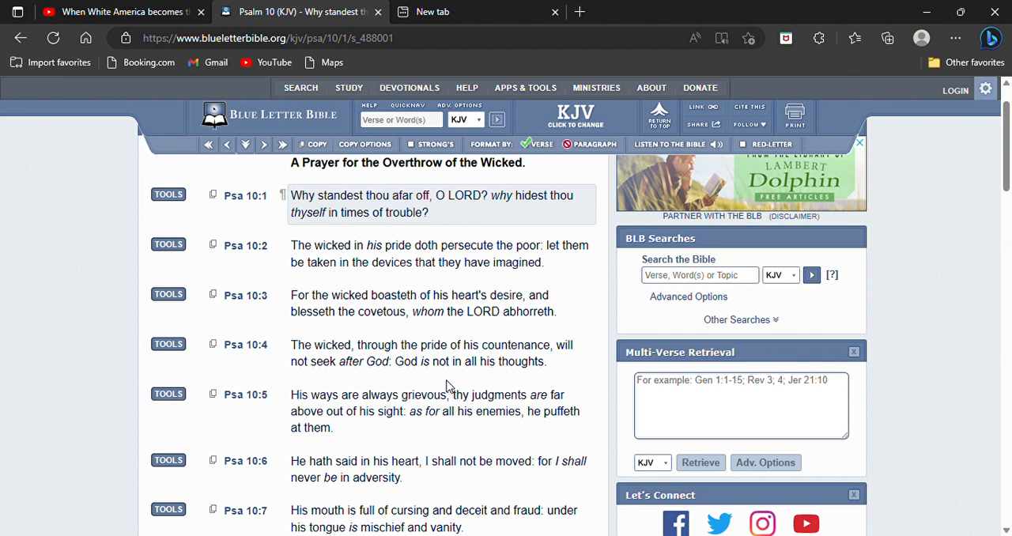
pyautogui.scroll(-3)
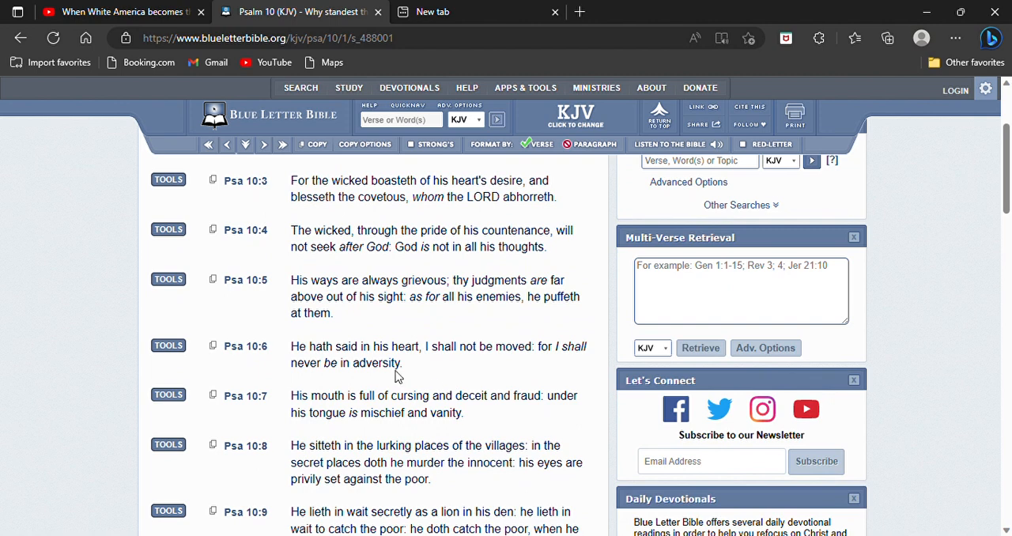
pyautogui.moveTo(530, 271)
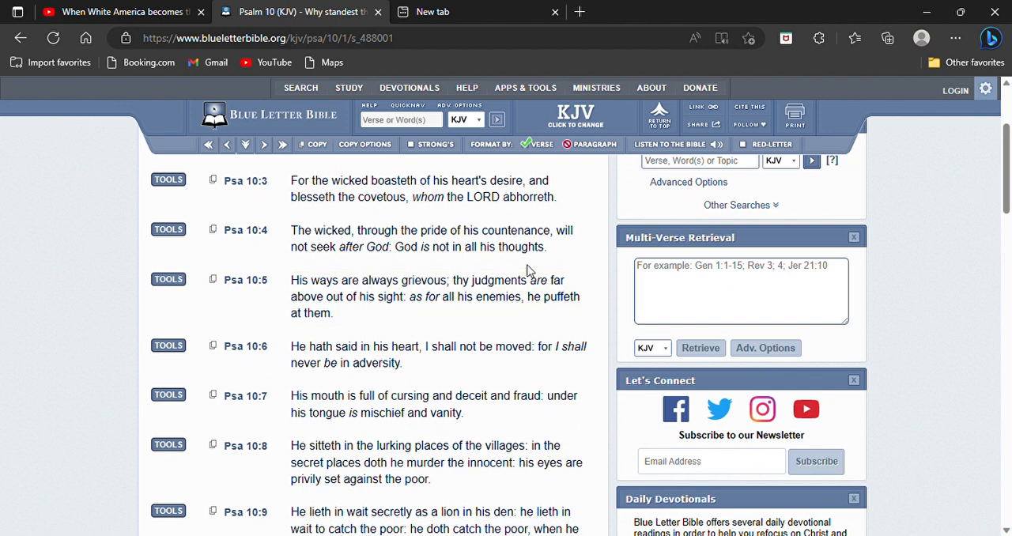
pyautogui.moveTo(287, 308)
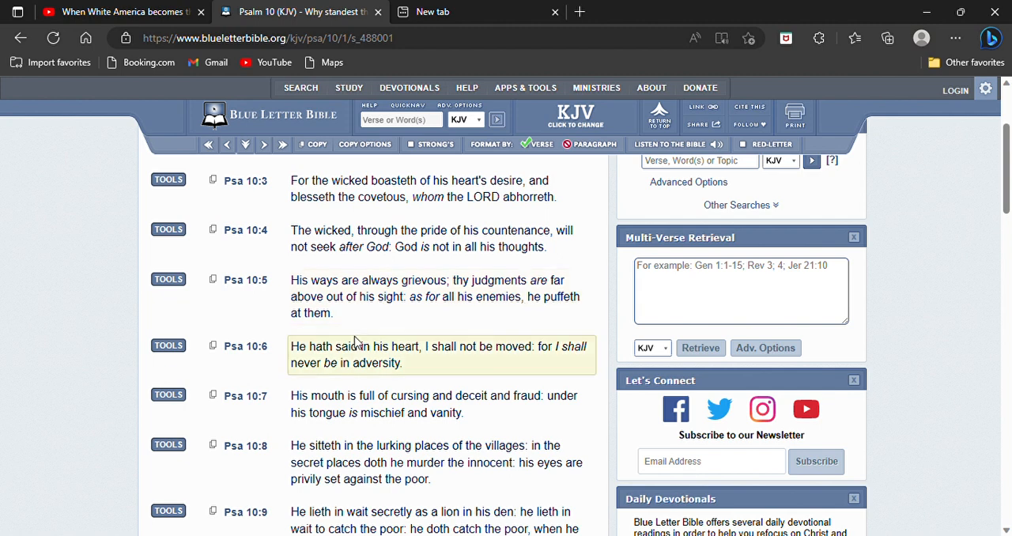
pyautogui.moveTo(434, 383)
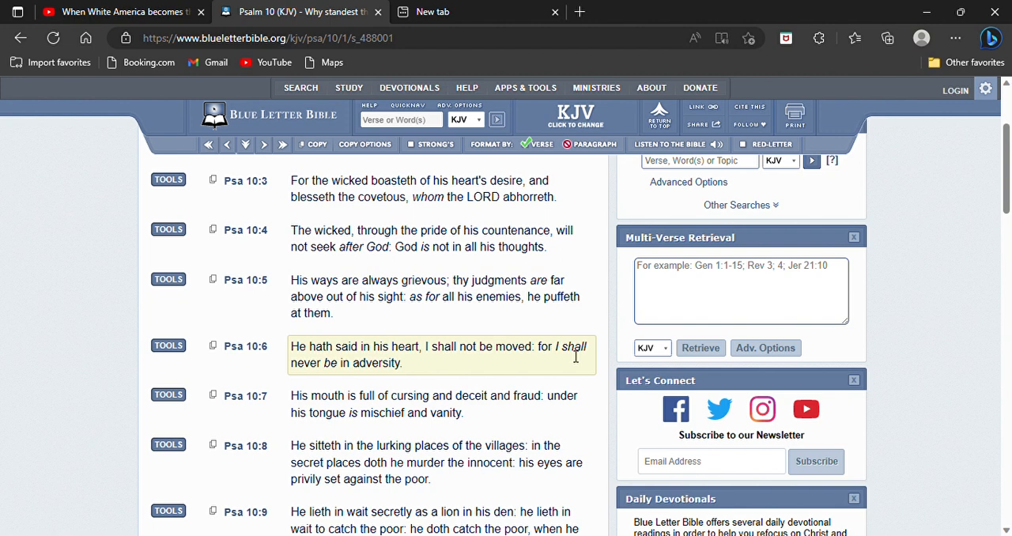
pyautogui.moveTo(413, 368)
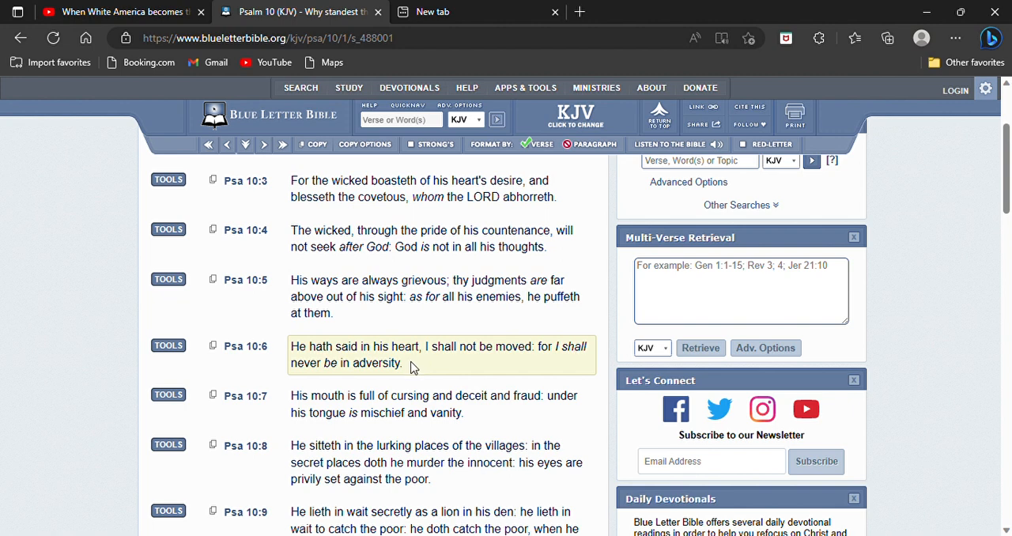
pyautogui.moveTo(455, 371)
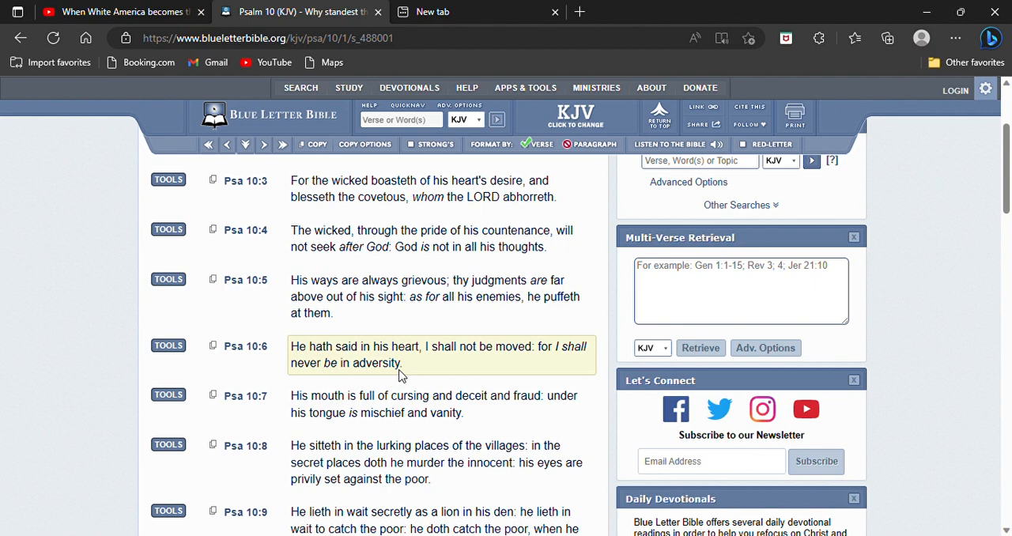
# Scroll down to Psalm 10:8, about lurking in the villages
pyautogui.scroll(-3)
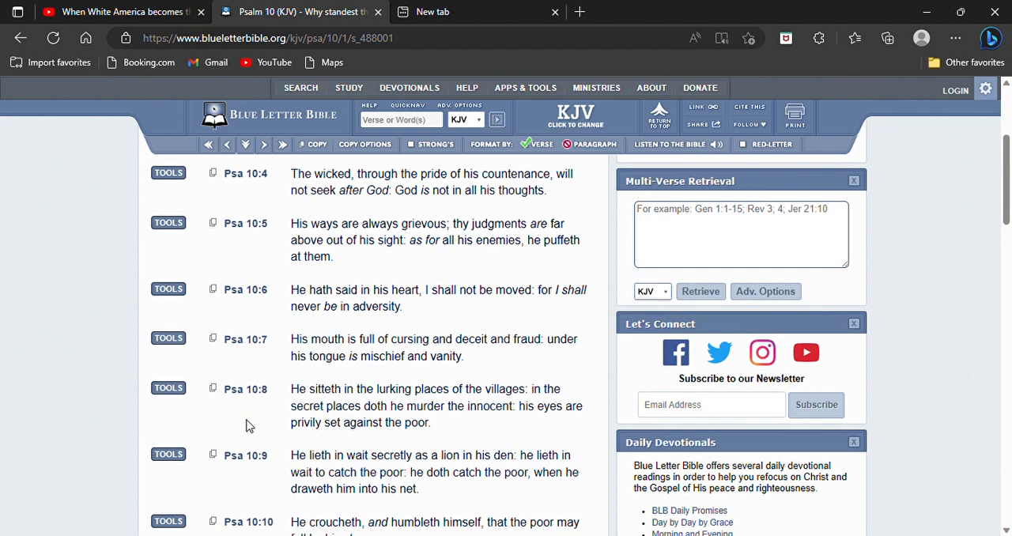
pyautogui.scroll(-3)
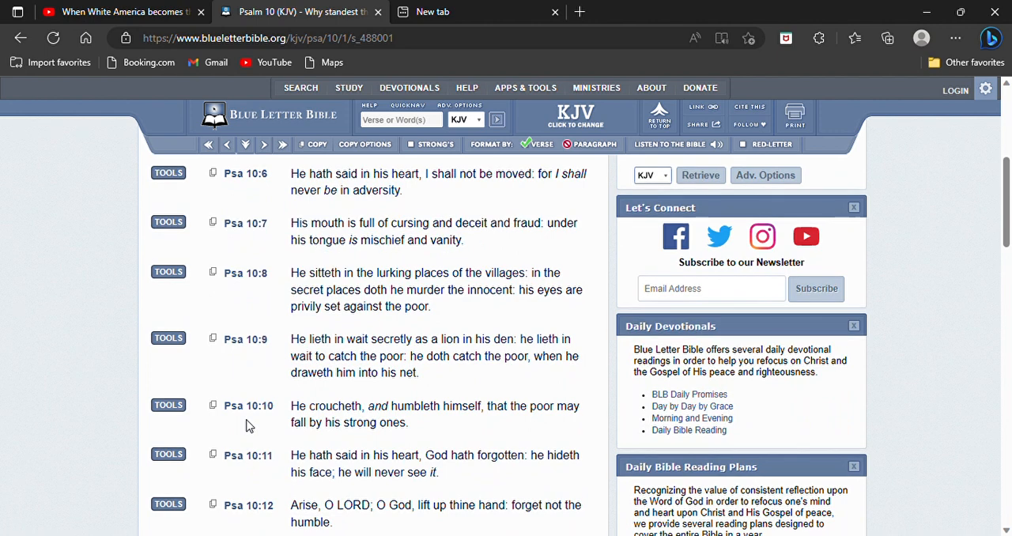
pyautogui.scroll(-3)
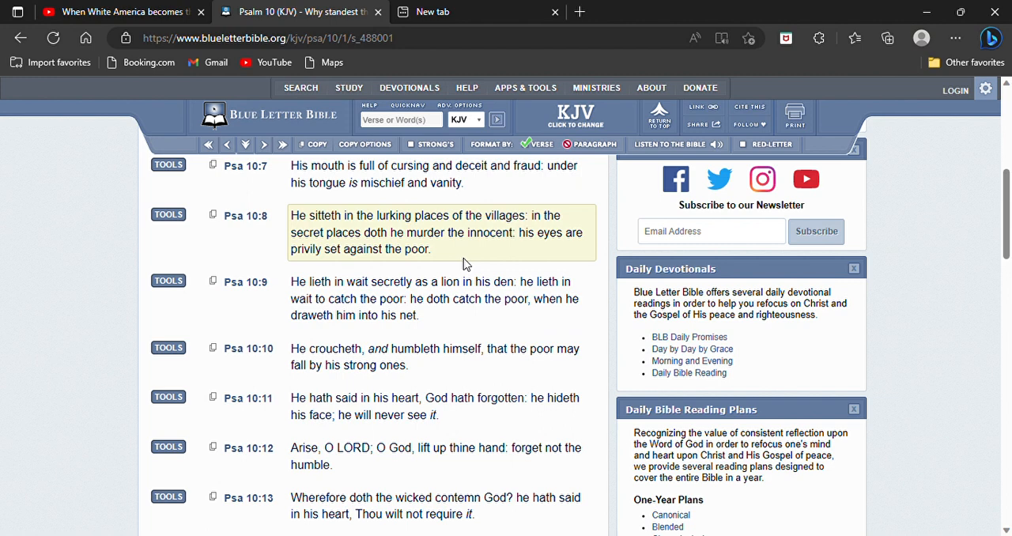
pyautogui.moveTo(389, 263)
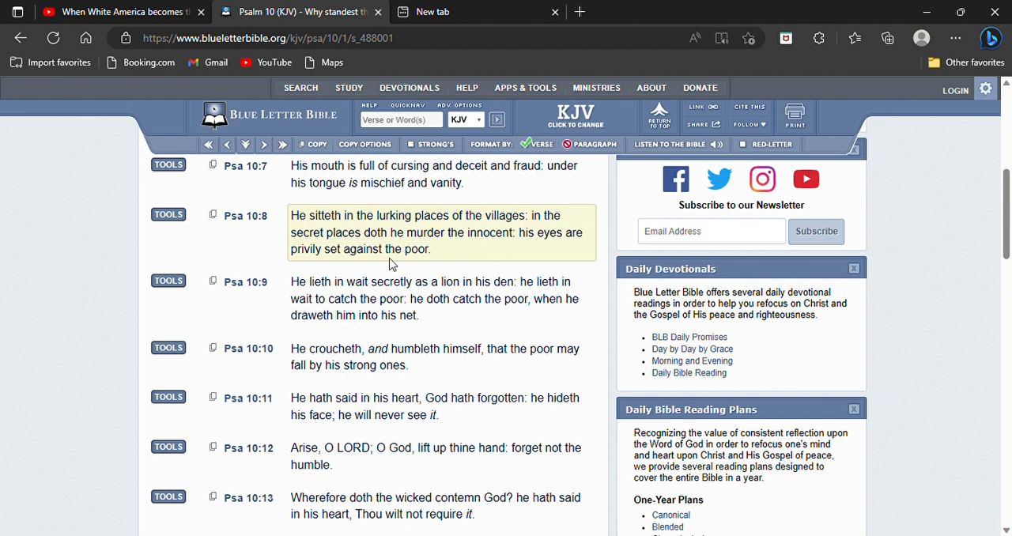
# Click into Psalm 10:8, ending on its words about eyes against the poor
pyautogui.click(430, 298)
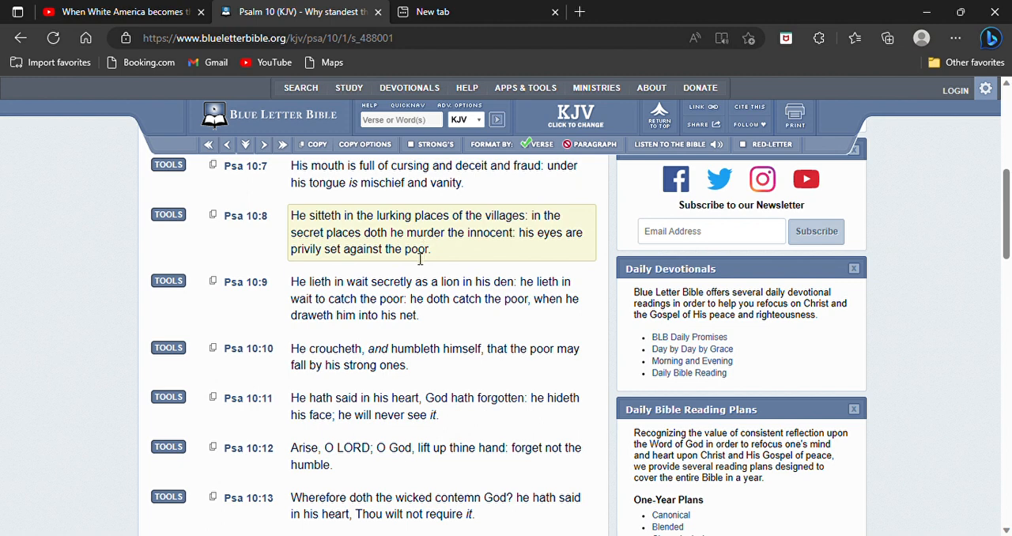
pyautogui.moveTo(416, 264)
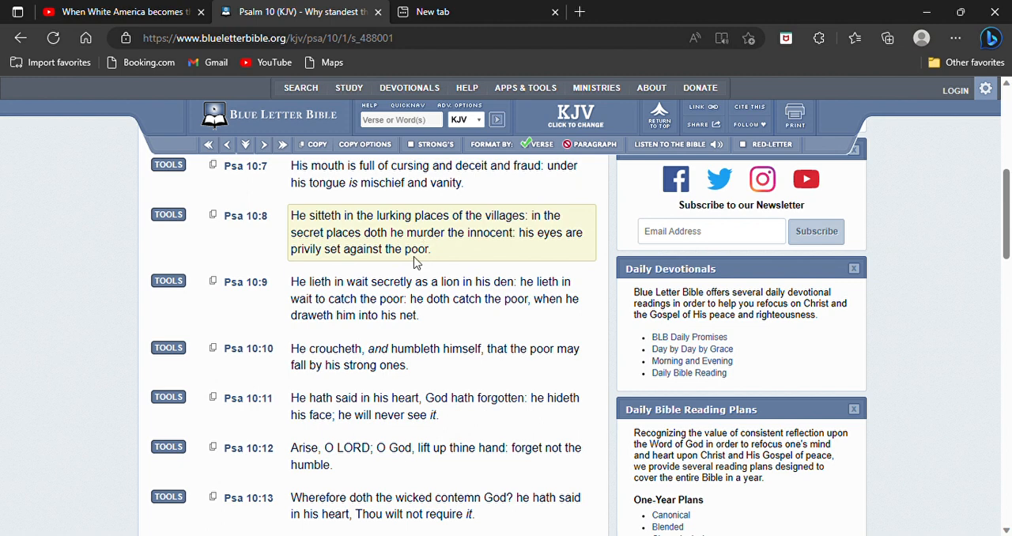
pyautogui.moveTo(405, 262)
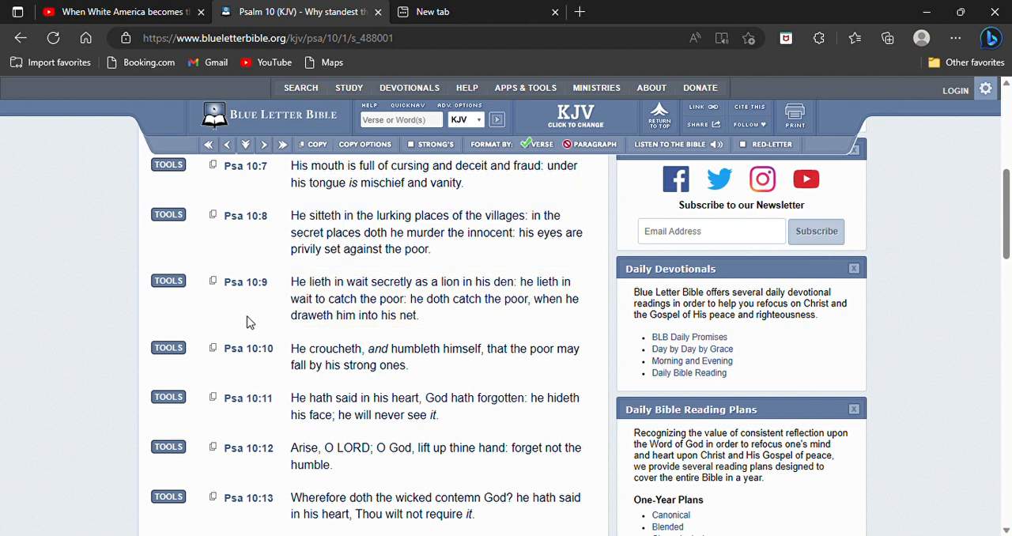
pyautogui.moveTo(458, 338)
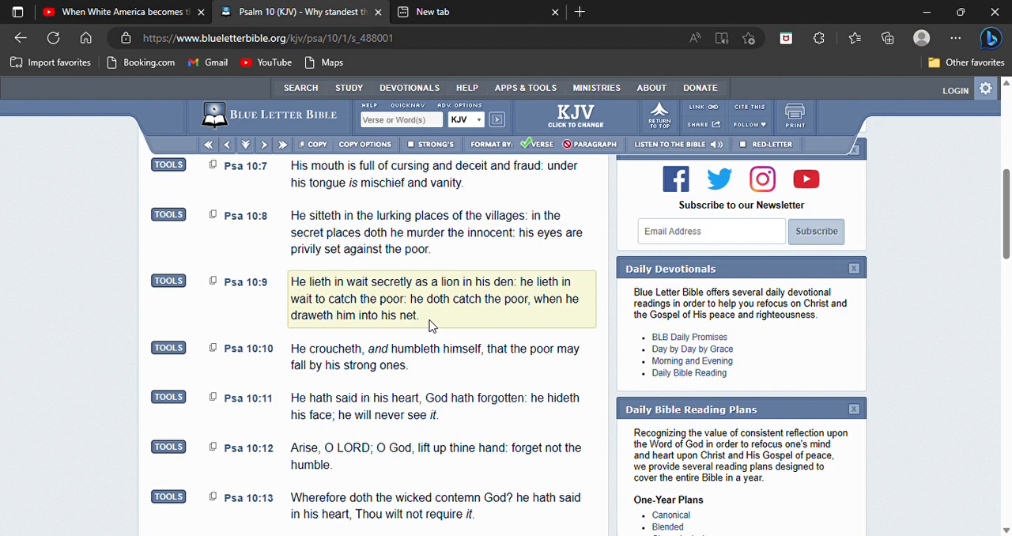
pyautogui.moveTo(467, 324)
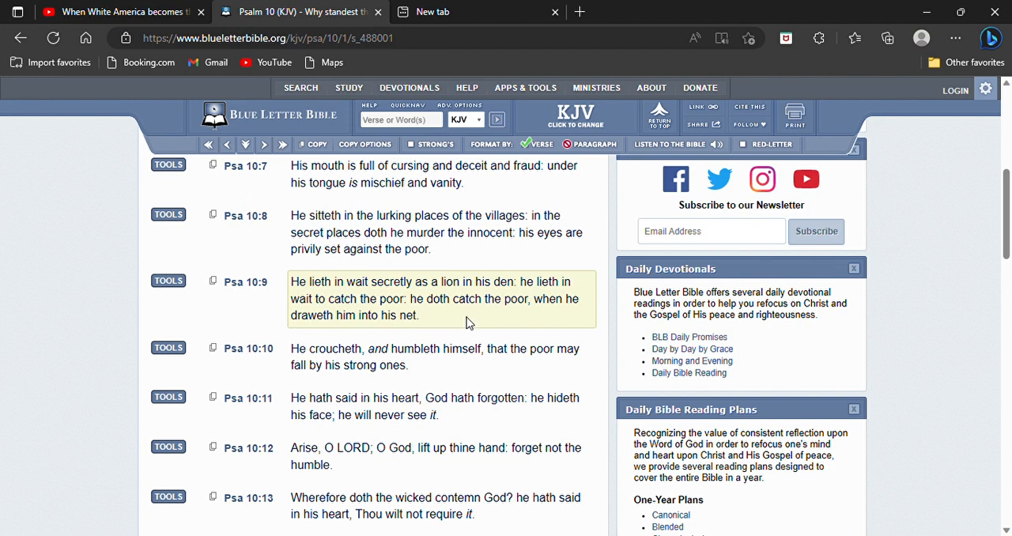
pyautogui.moveTo(471, 329)
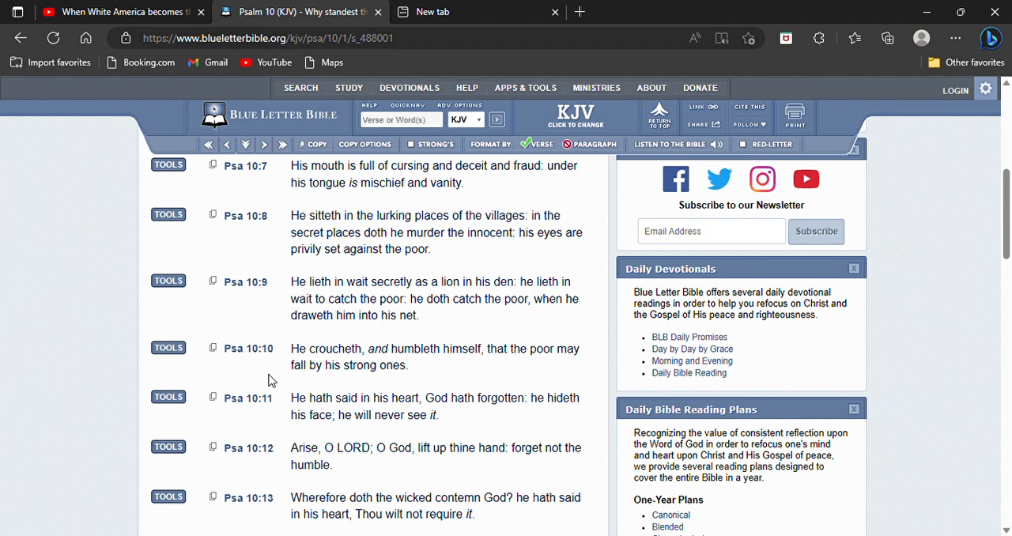
pyautogui.scroll(-3)
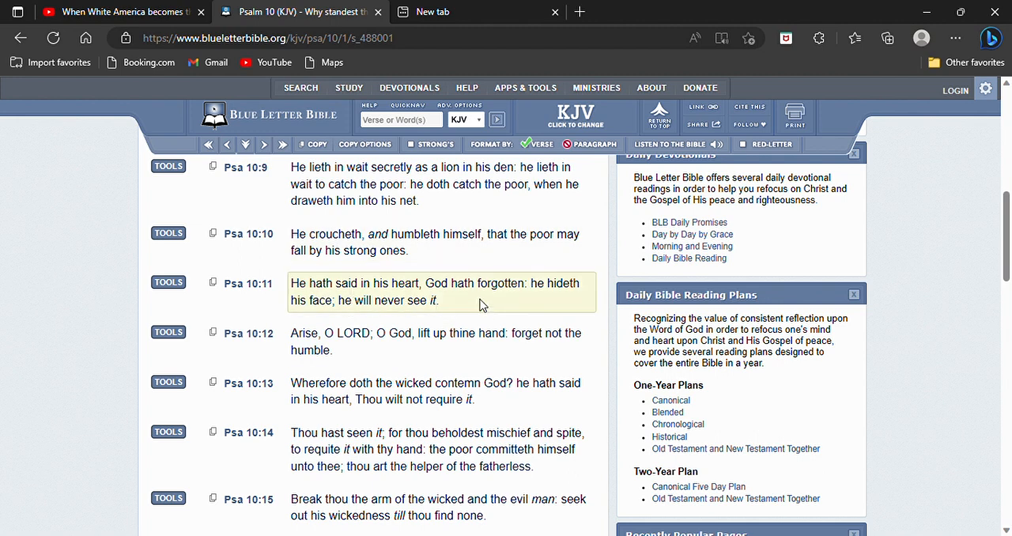
pyautogui.moveTo(461, 315)
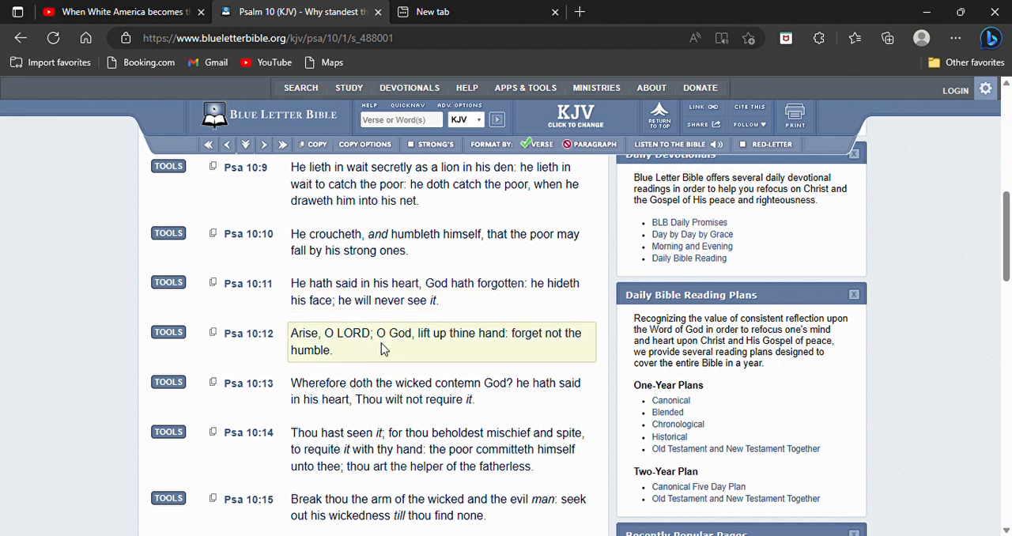
pyautogui.moveTo(336, 350)
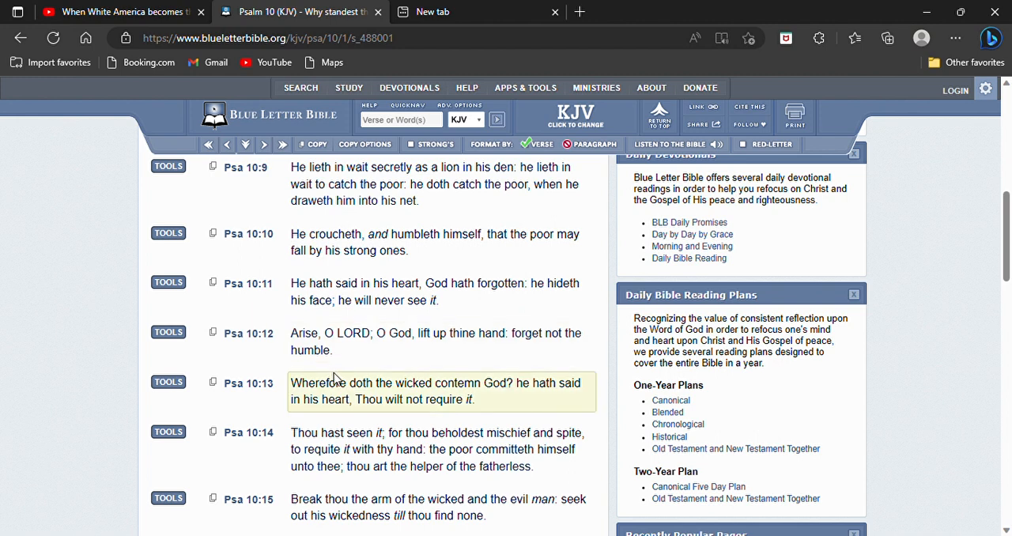
pyautogui.moveTo(416, 387)
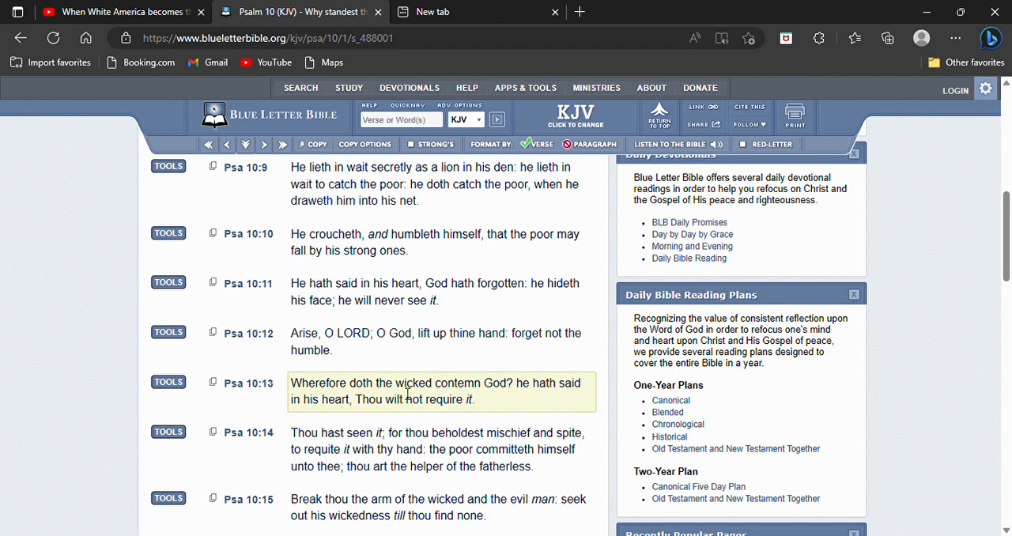
pyautogui.moveTo(466, 392)
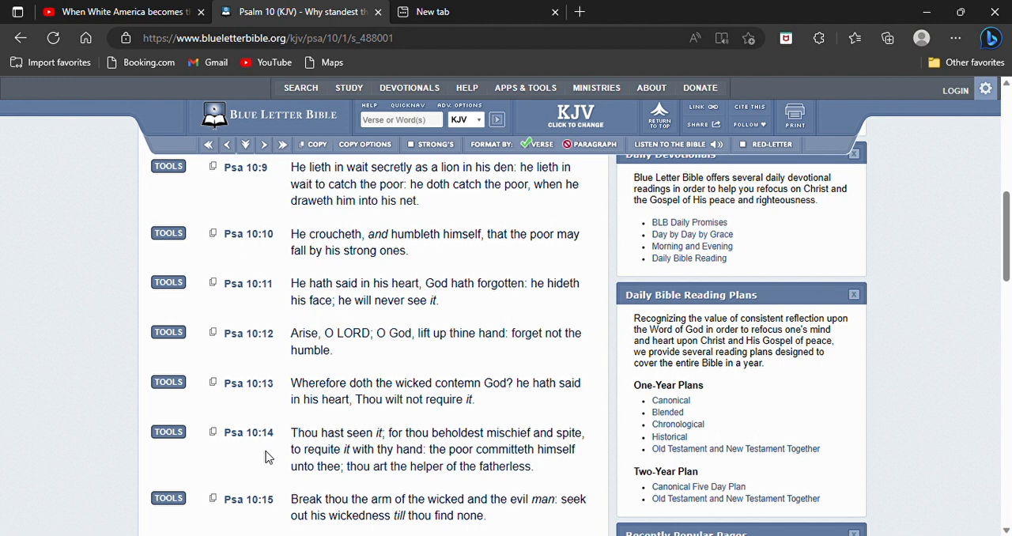
pyautogui.scroll(-3)
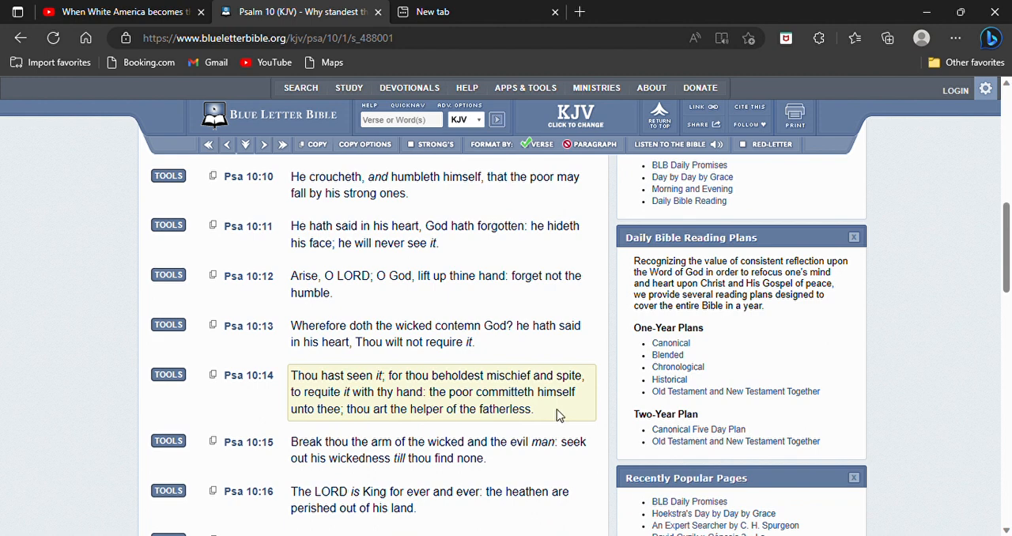
pyautogui.moveTo(401, 423)
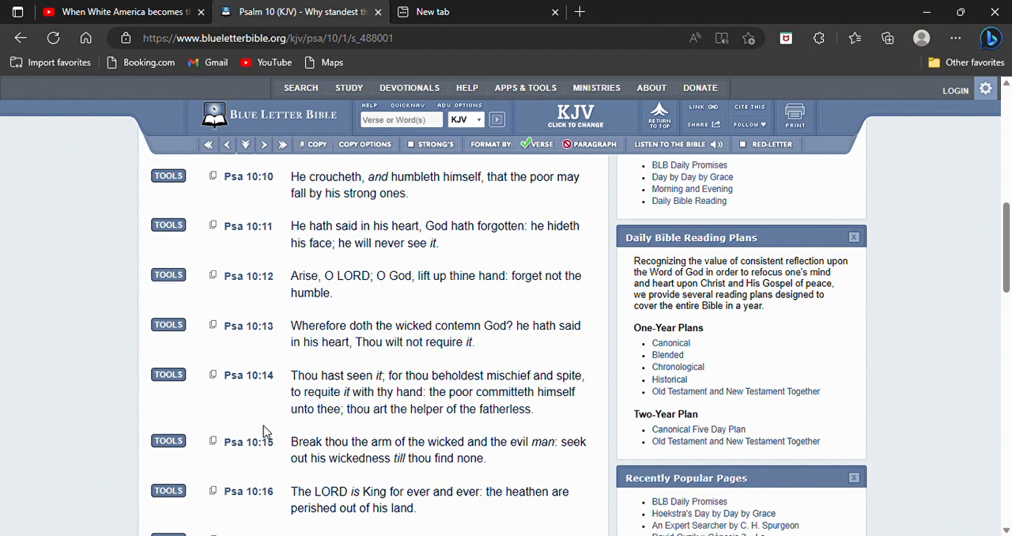
pyautogui.scroll(-3)
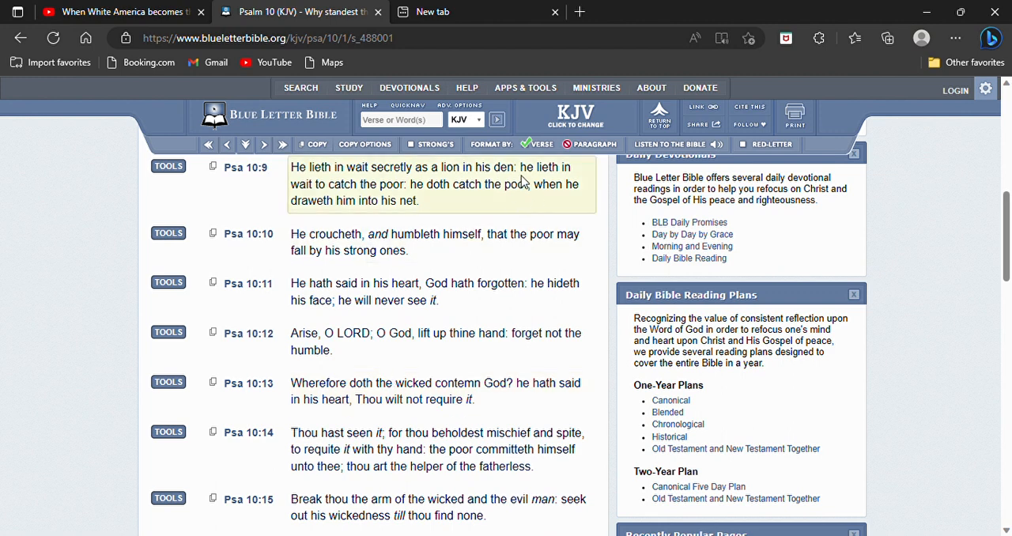
# Enter 'amos 1' in the quick search box to load Amos 1 in KJV
pyautogui.write('am')
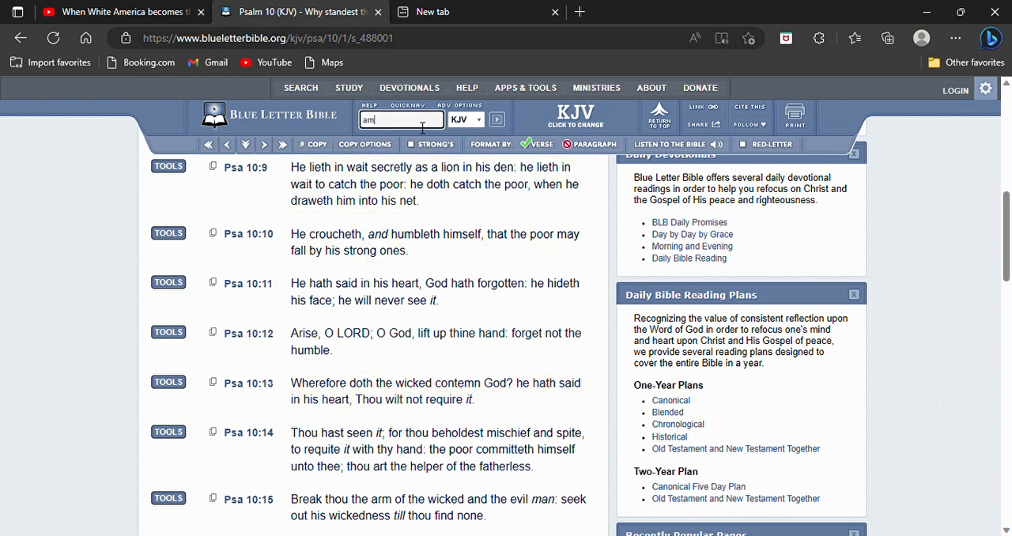
pyautogui.write('amos 1')
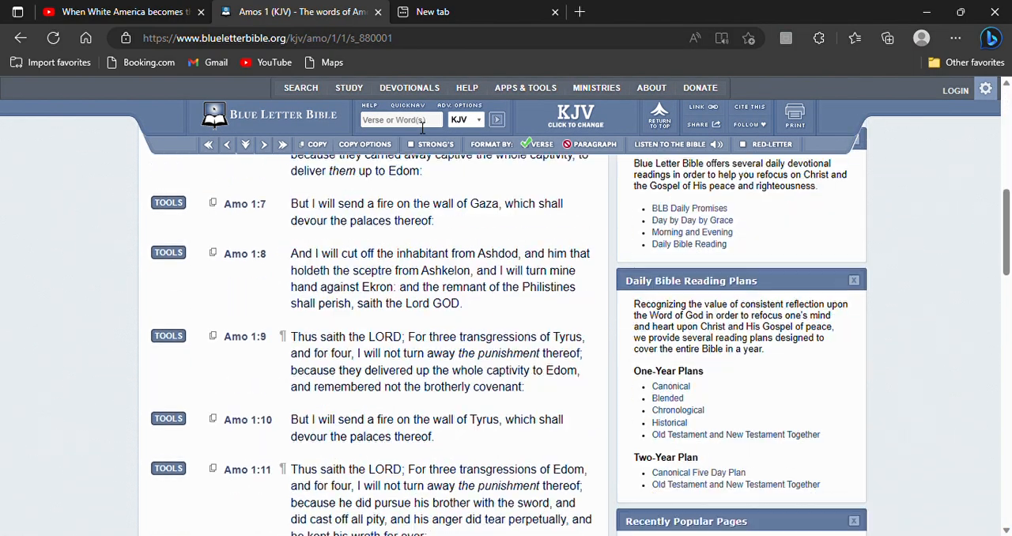
pyautogui.scroll(-3)
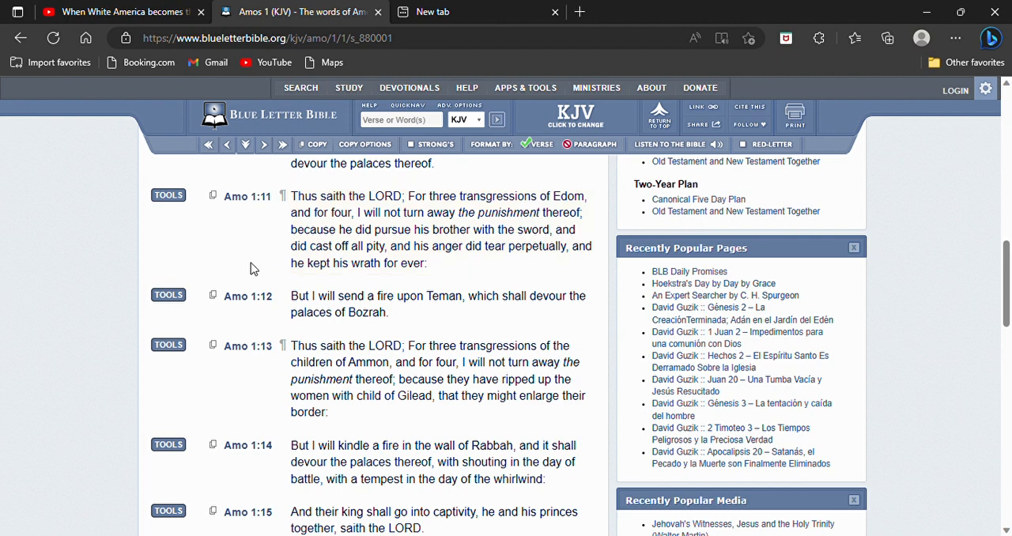
pyautogui.moveTo(258, 263)
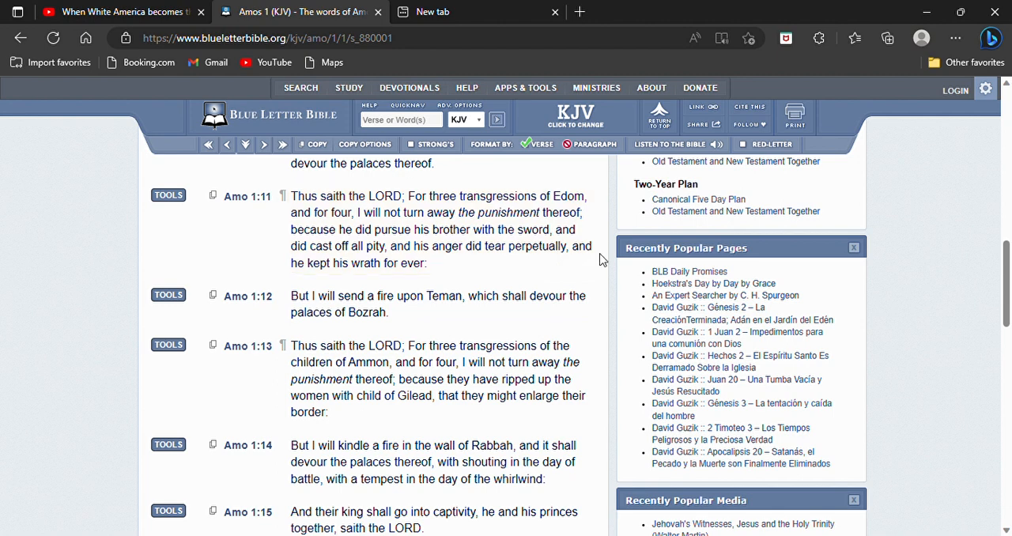
pyautogui.moveTo(605, 260)
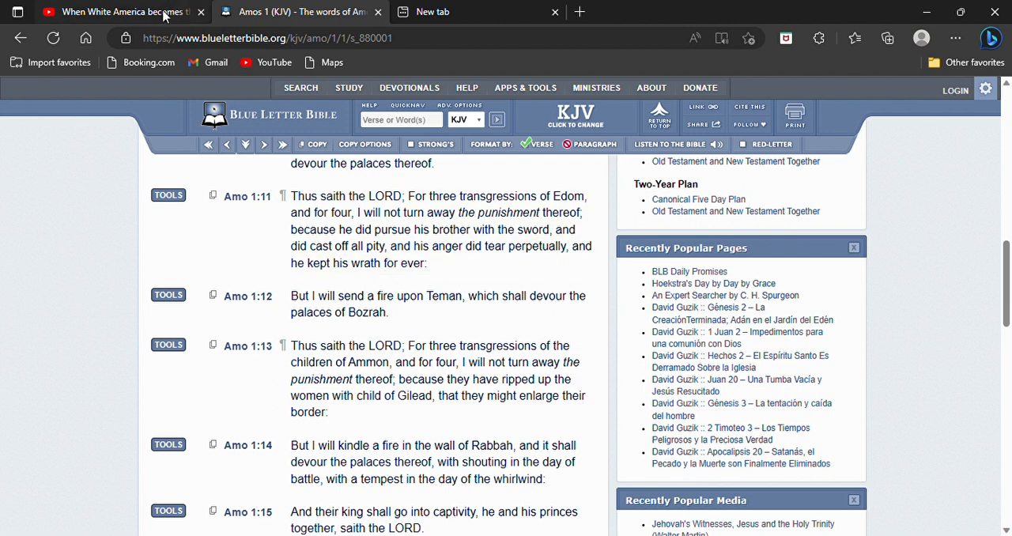
# Switch back to the YouTube tab and let the poverty video keep playing
pyautogui.click(118, 11)
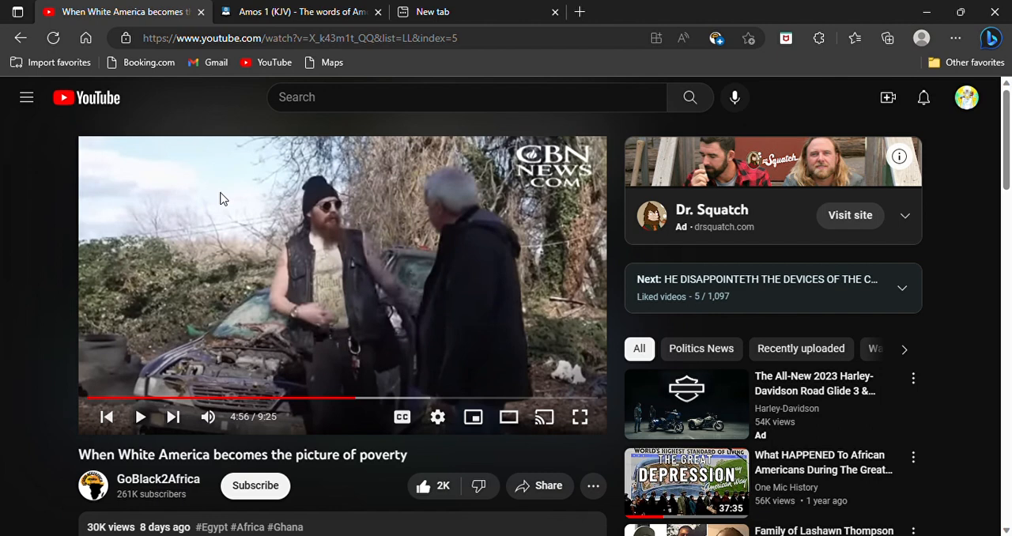
pyautogui.moveTo(75, 130)
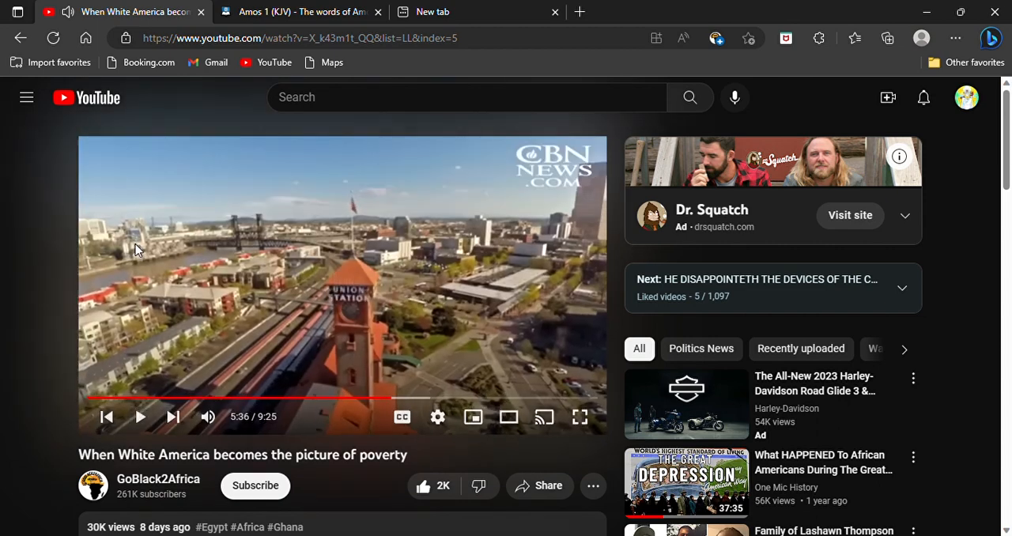
pyautogui.moveTo(578, 150)
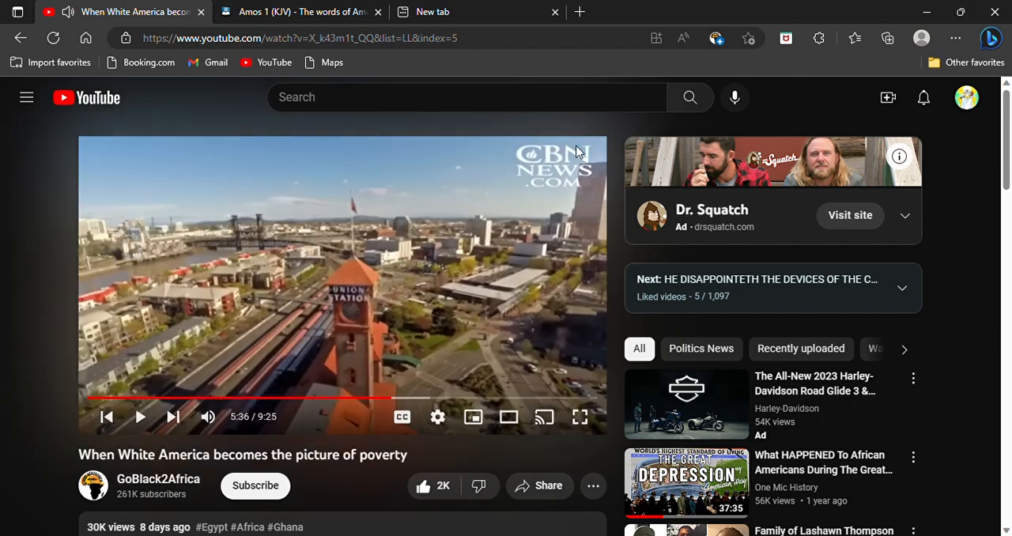